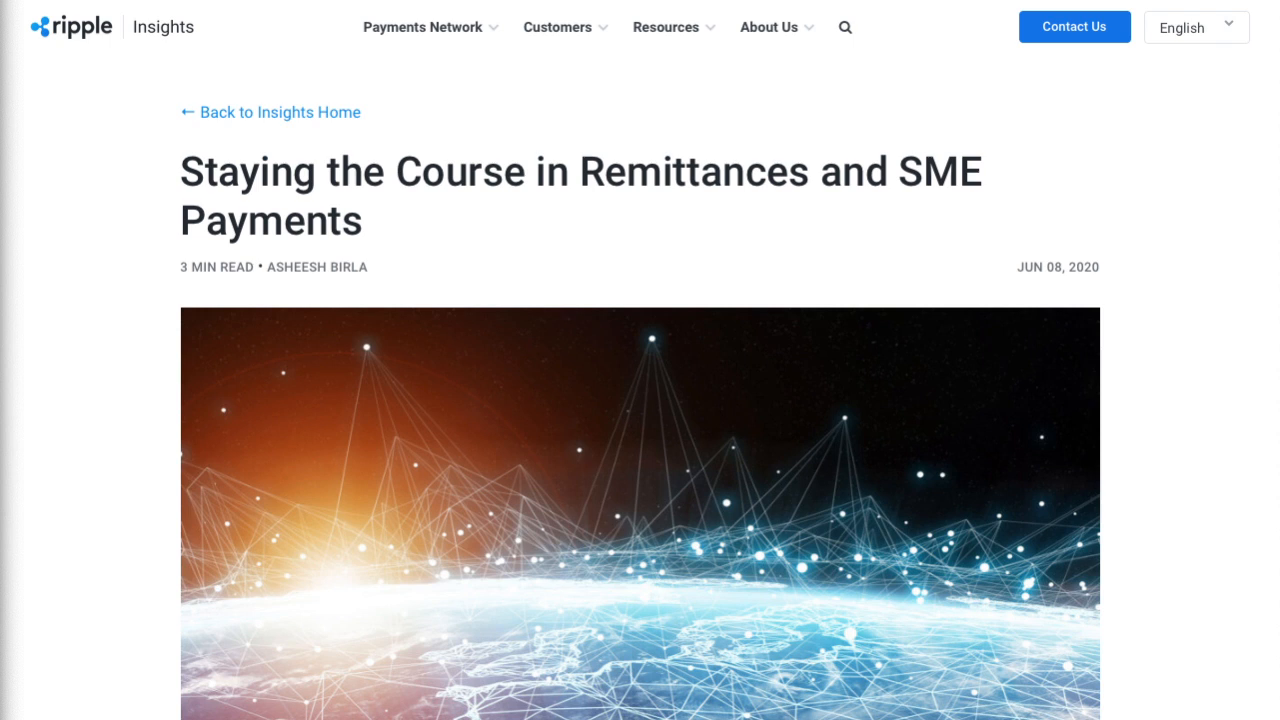
Scroll the transactions-by-band table to show volume, value and the colour legend.
scroll(down, 3)
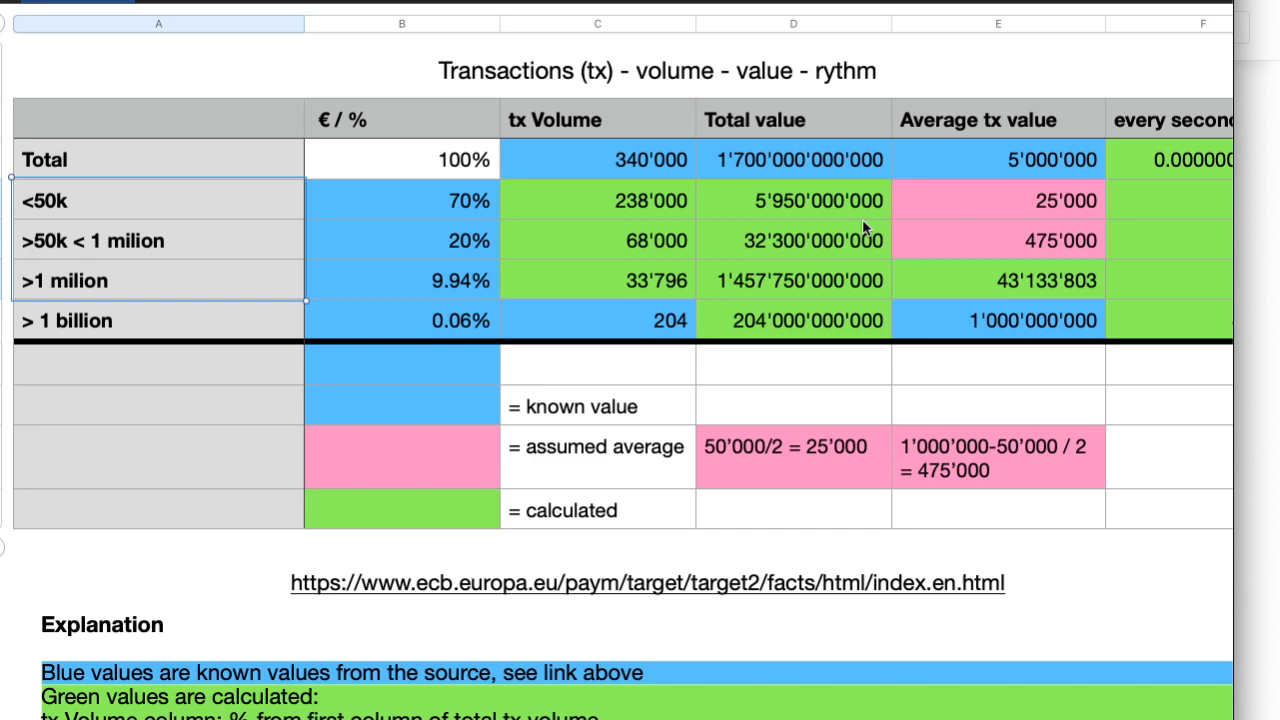
scroll(down, 3)
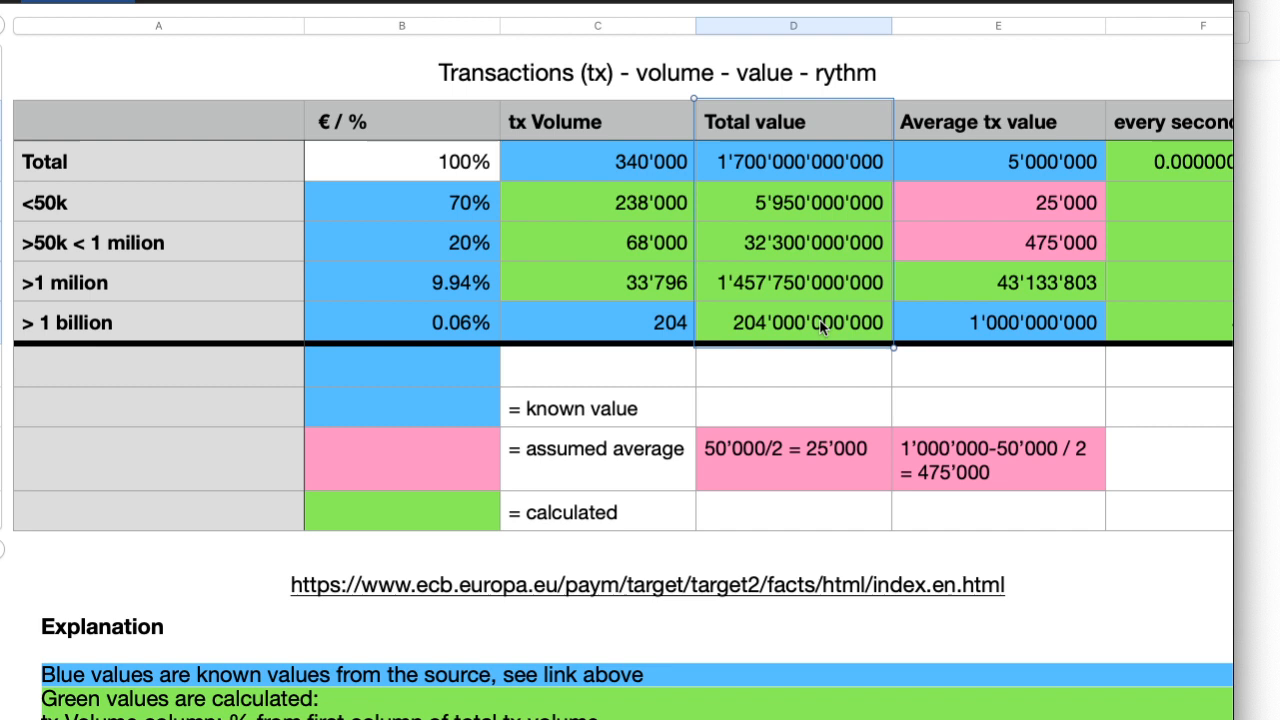
mouse_move(752, 328)
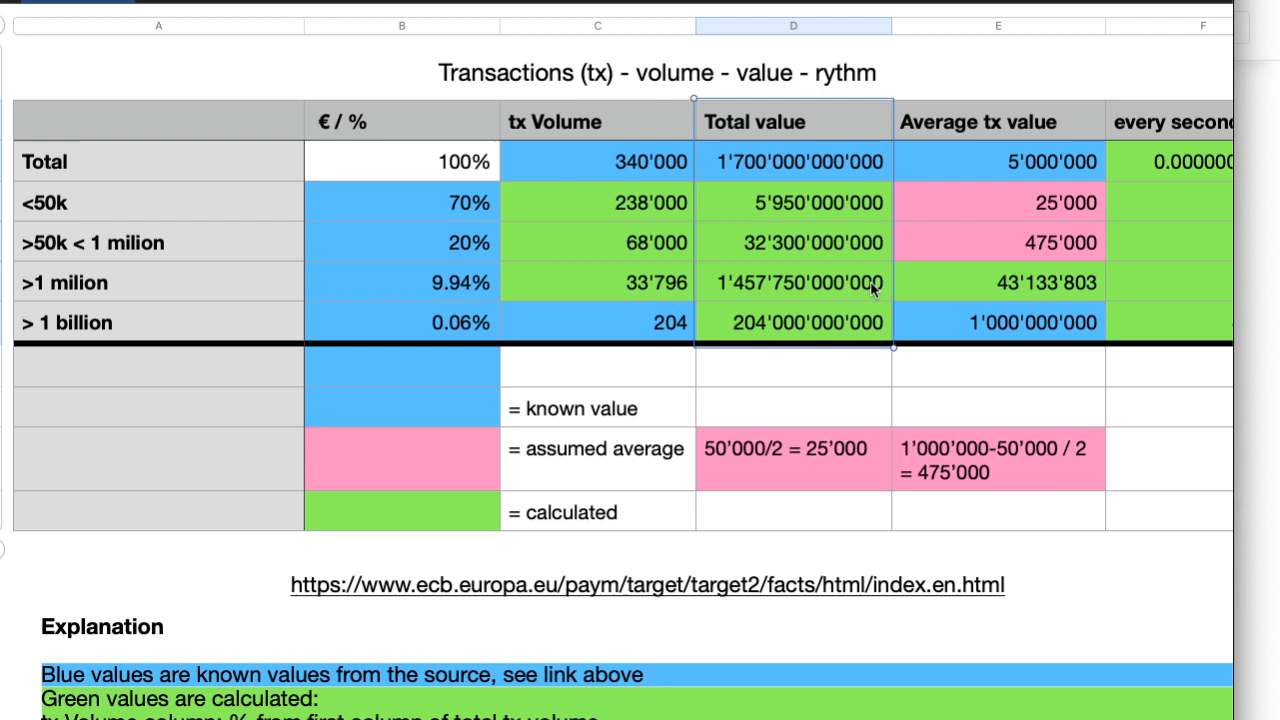
mouse_move(44, 204)
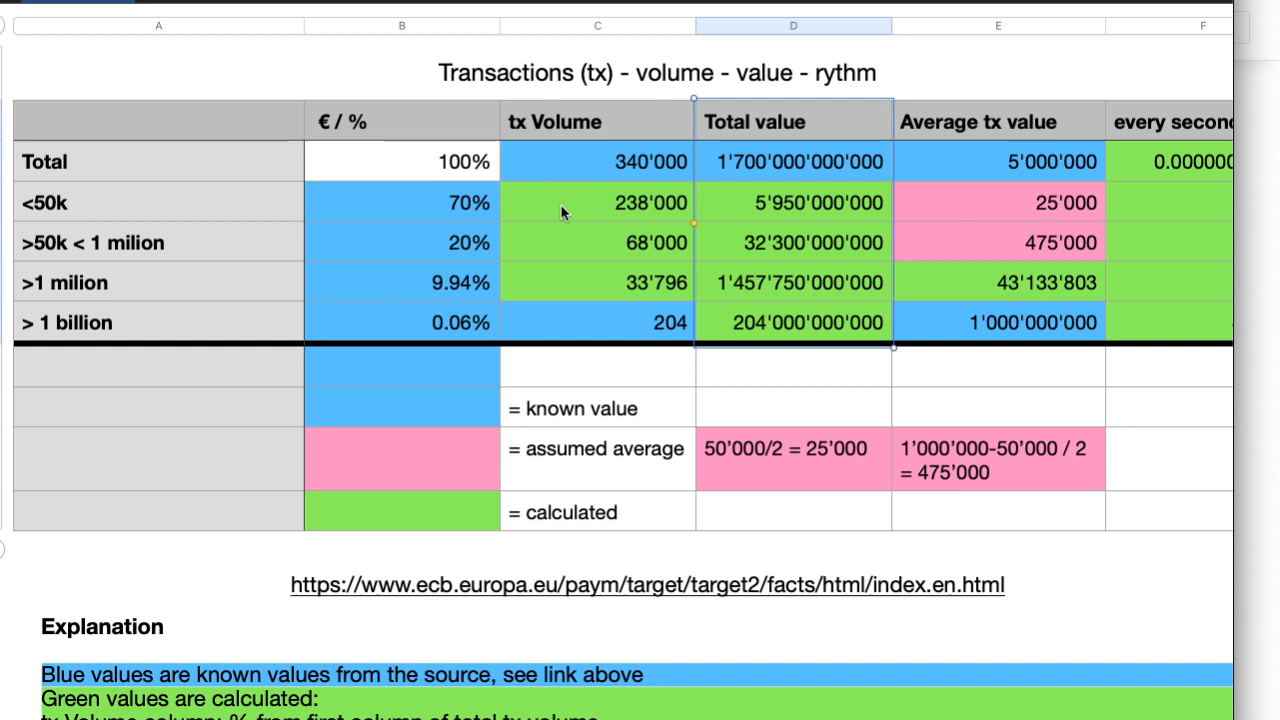
mouse_move(622, 280)
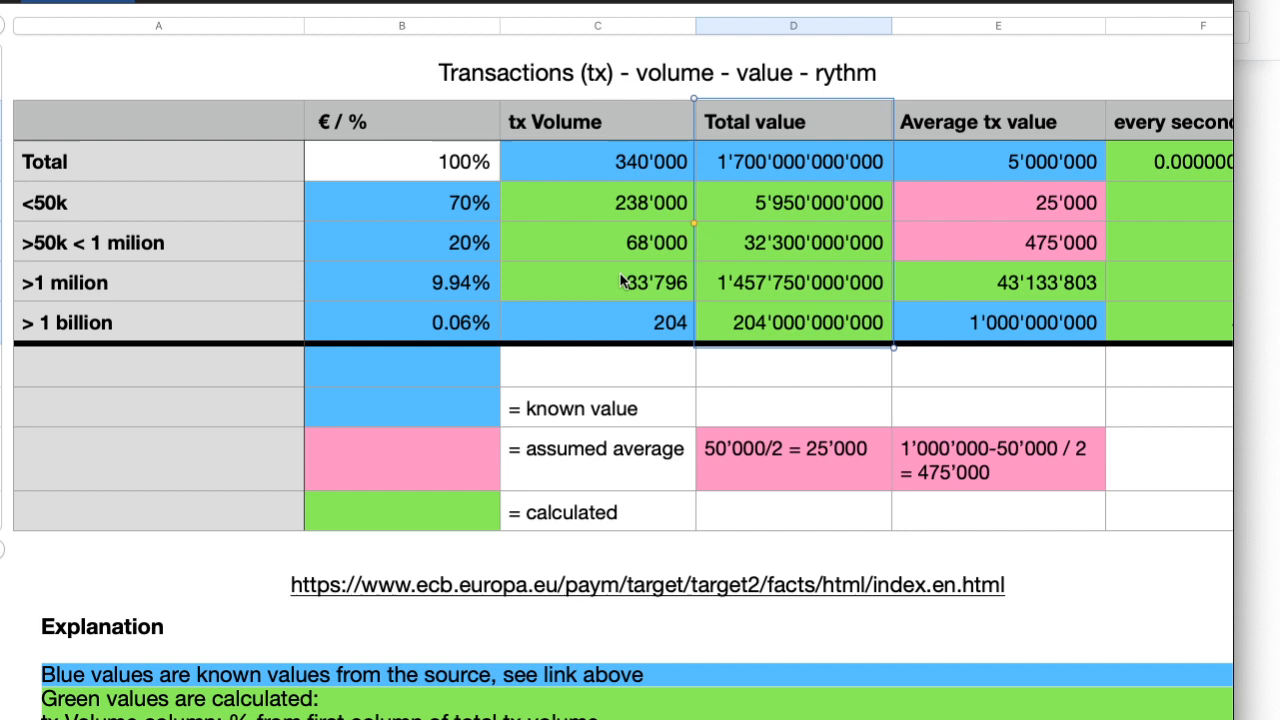
mouse_move(724, 292)
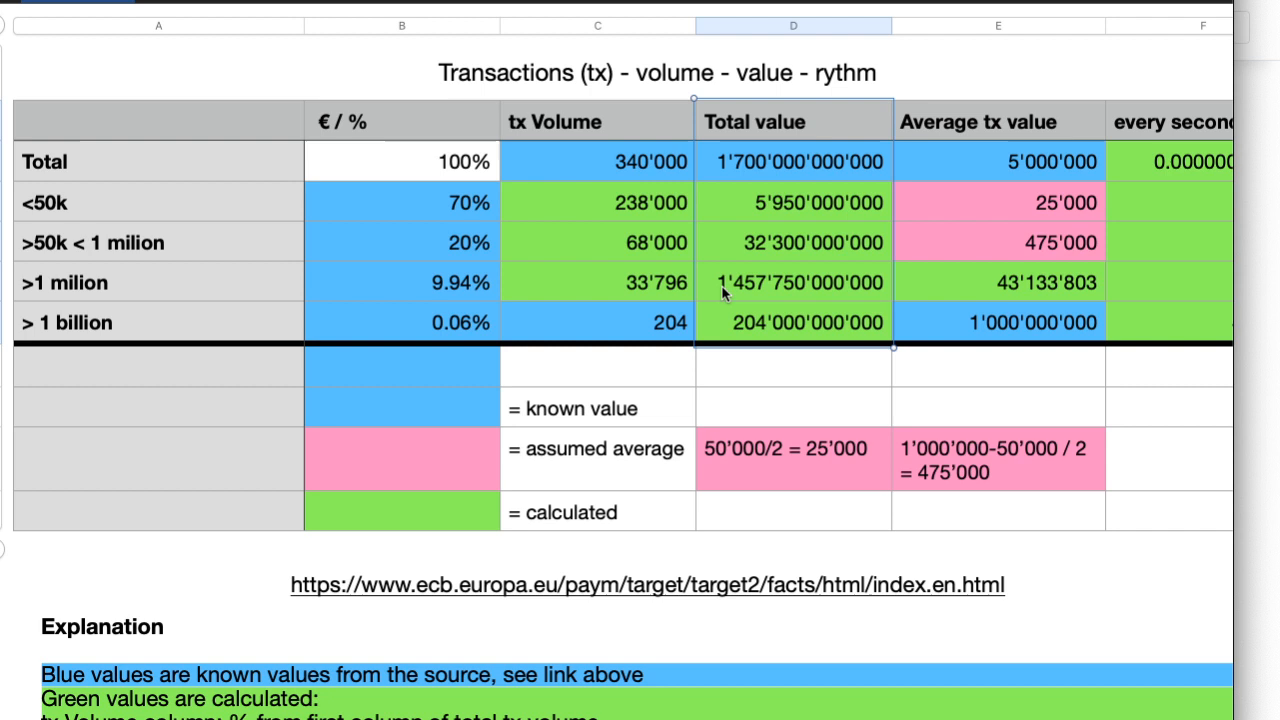
mouse_move(240, 300)
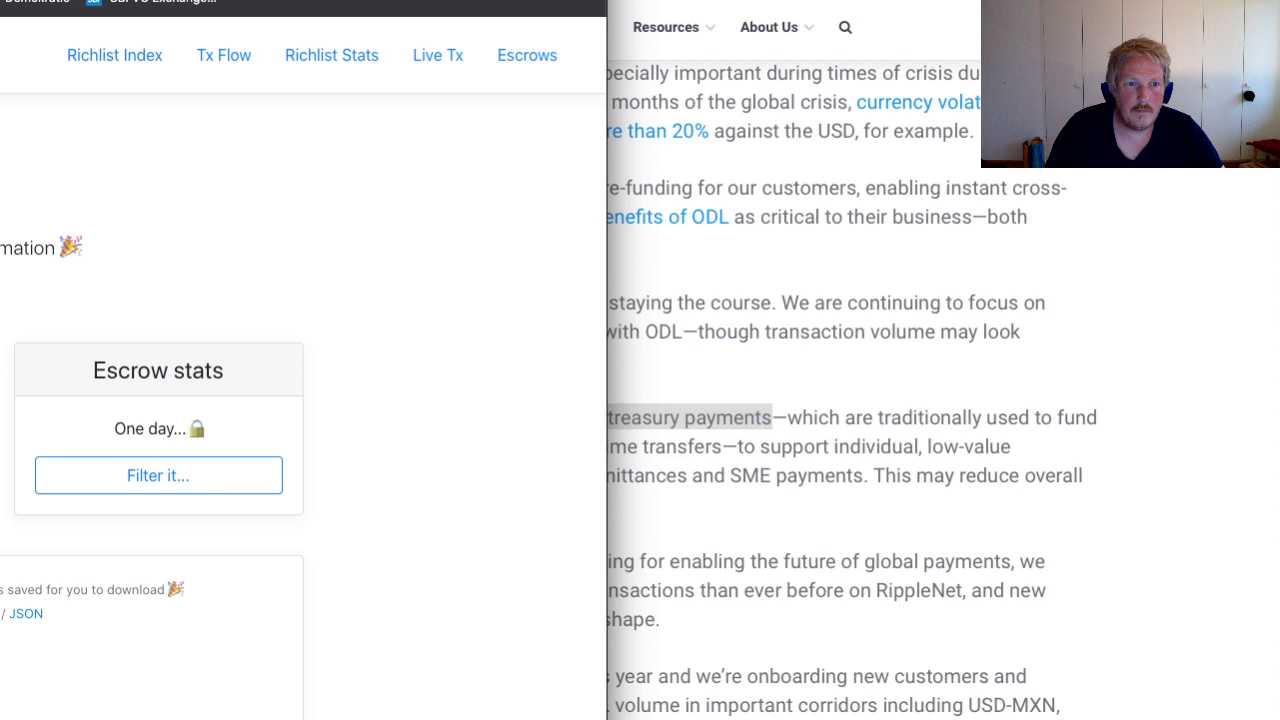
Review the richlist balance bands down to the totals of 2,005,653 accounts and 50.77 billion XRP.
click(332, 56)
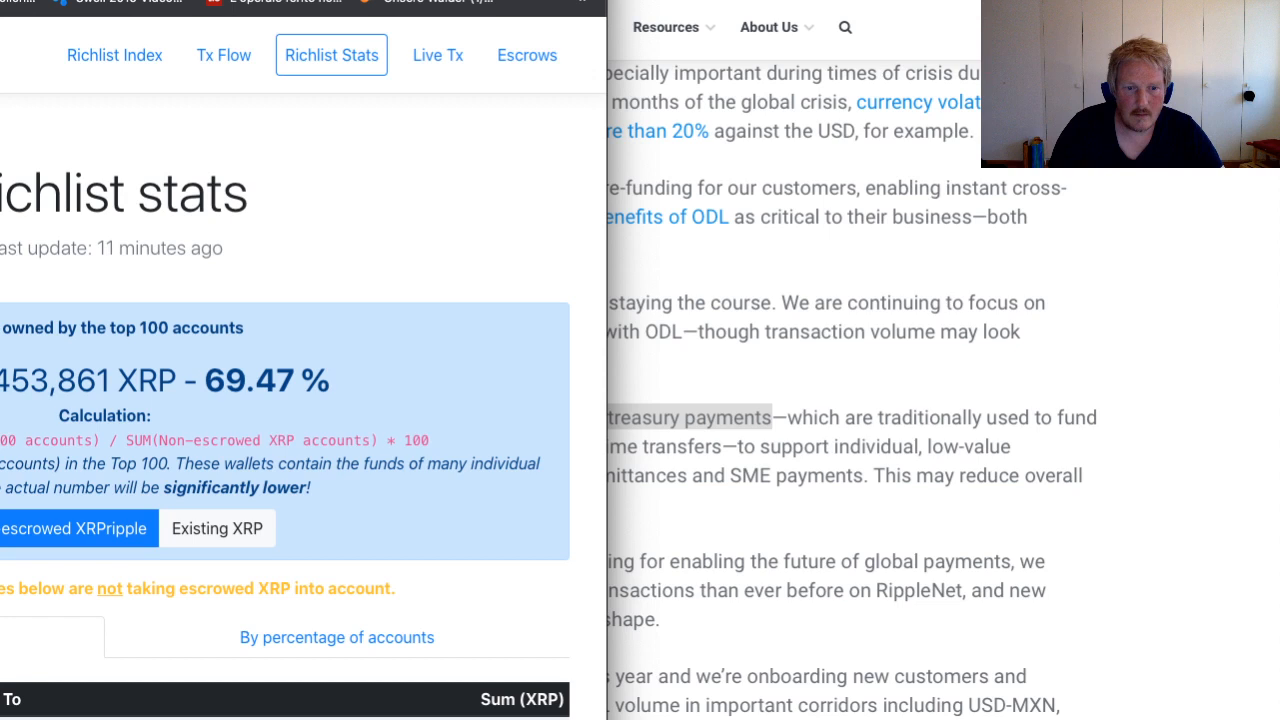
scroll(down, 3)
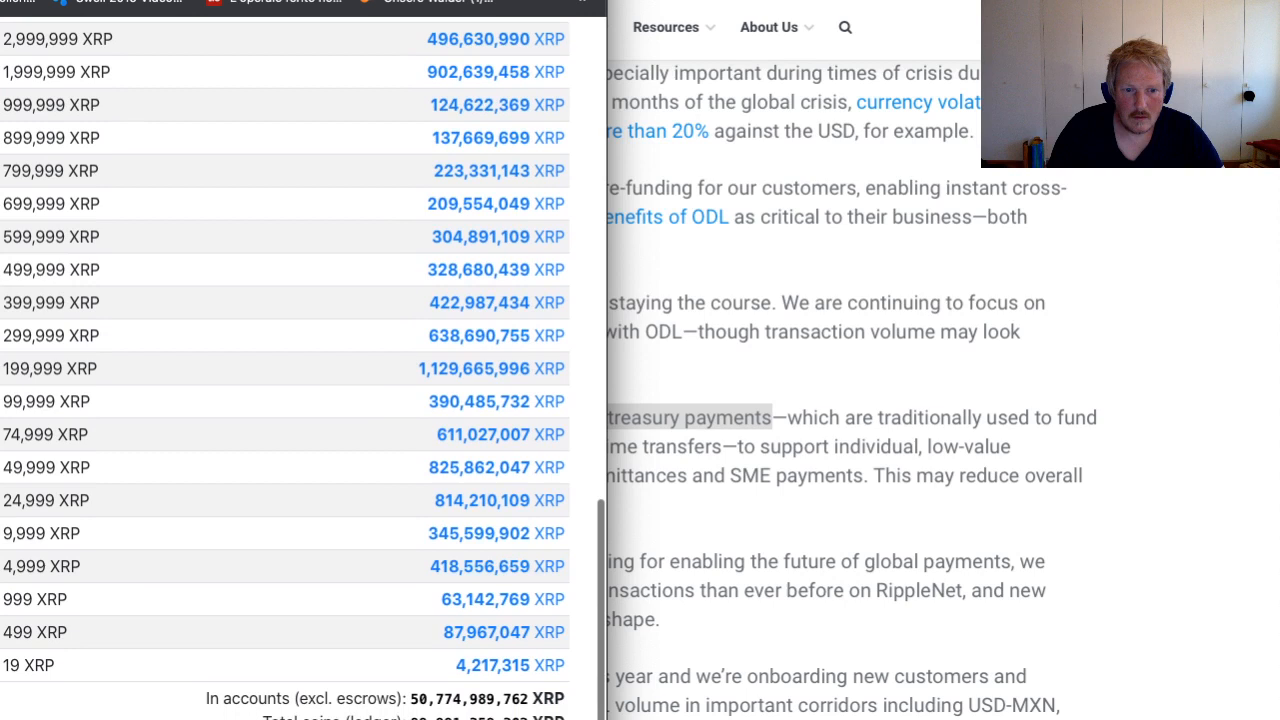
scroll(up, 3)
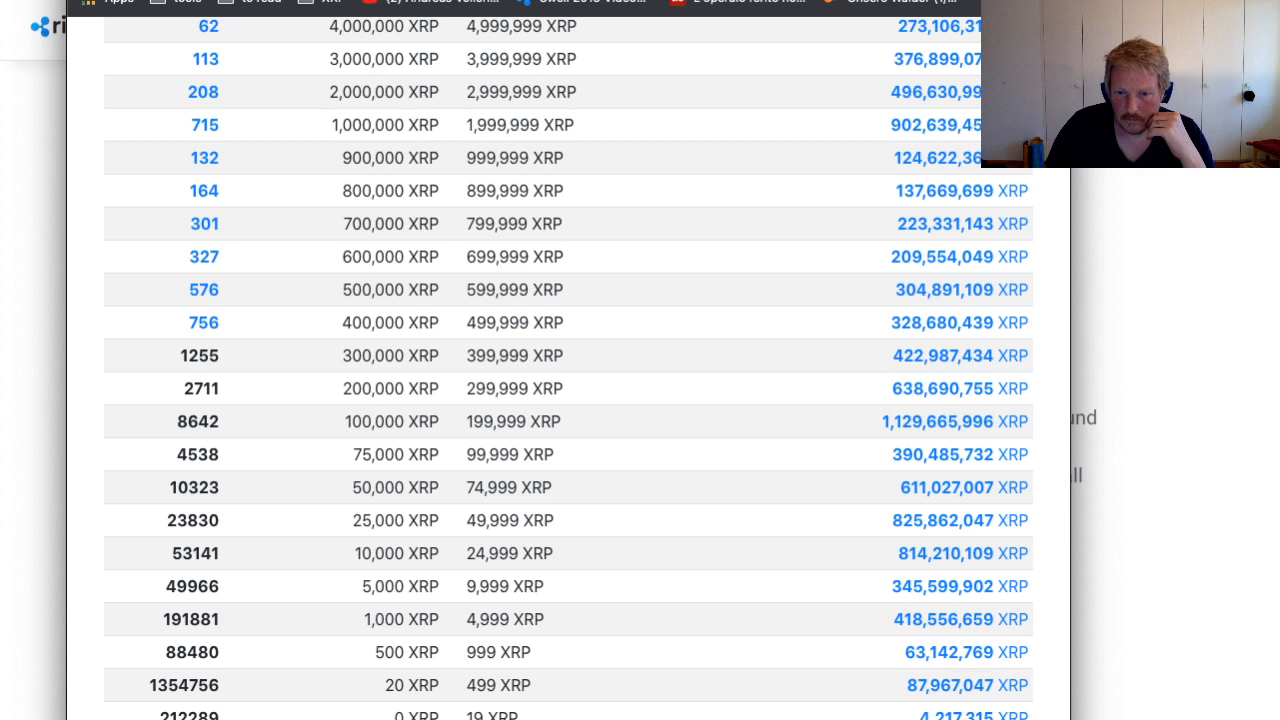
scroll(down, 3)
text(xrps)
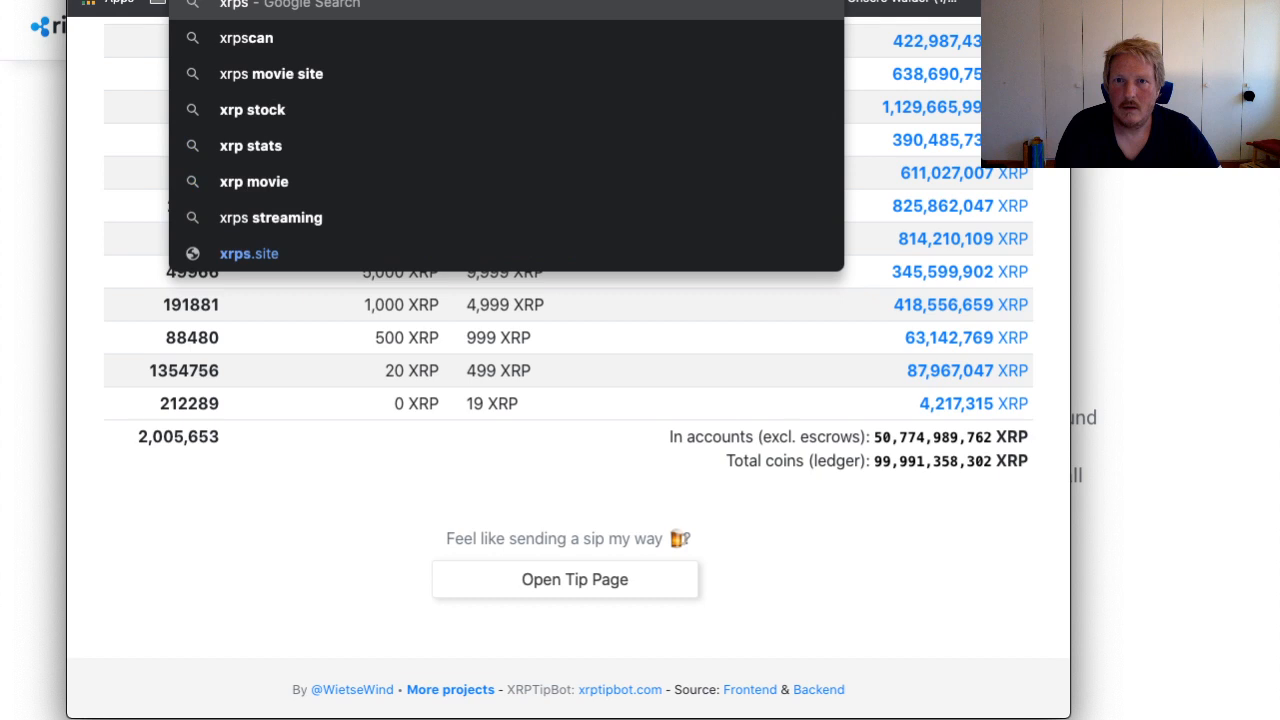
Load the XRPSCAN home page and browse its live ledger statistics and recent ledgers.
click(246, 36)
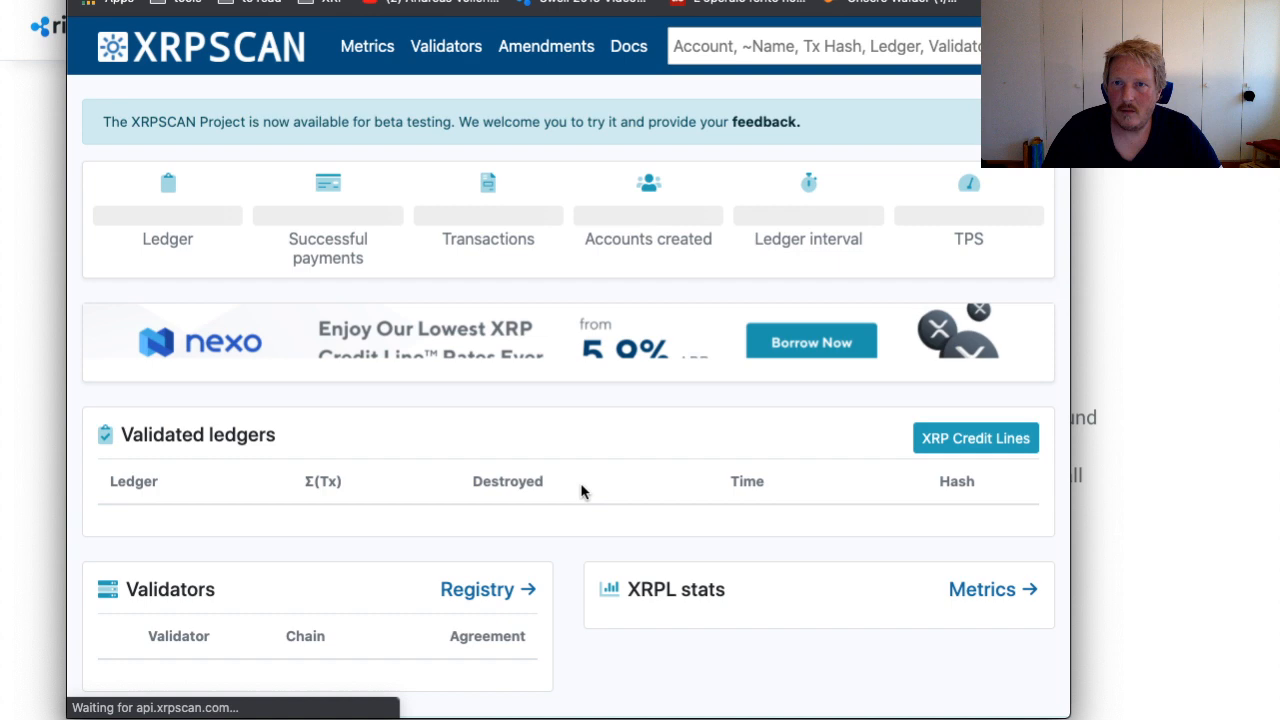
scroll(down, 3)
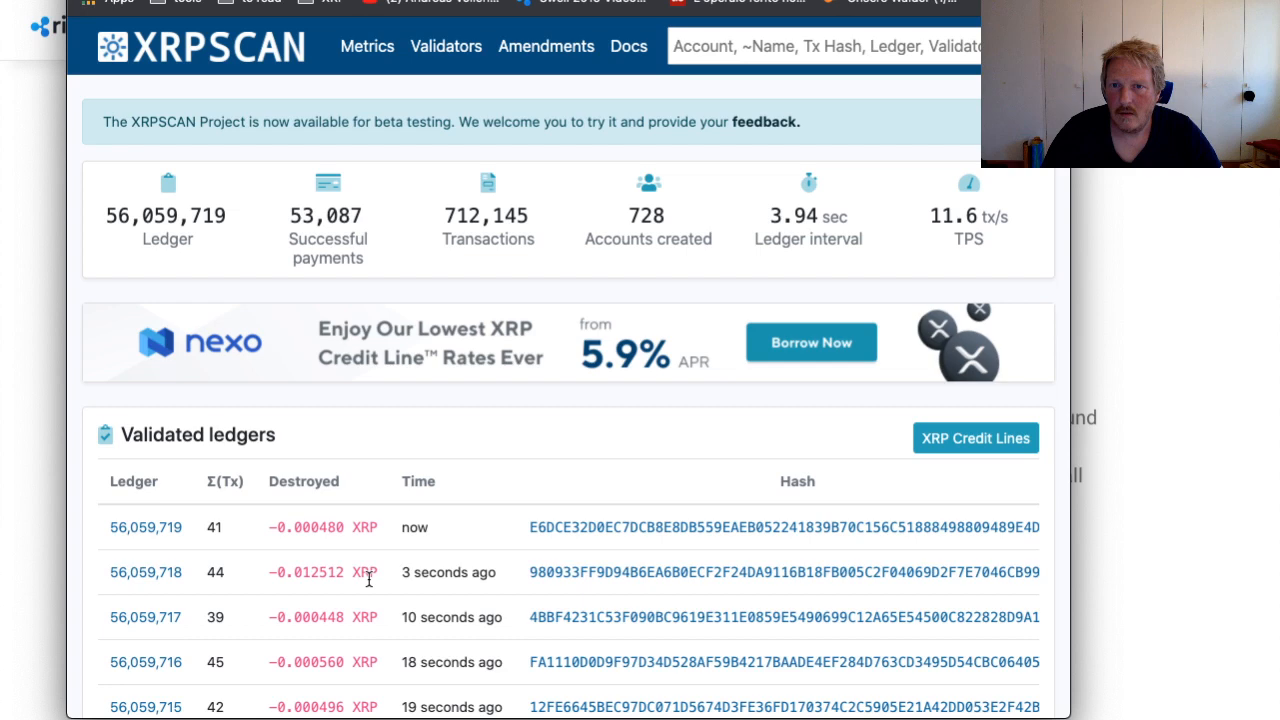
scroll(down, 3)
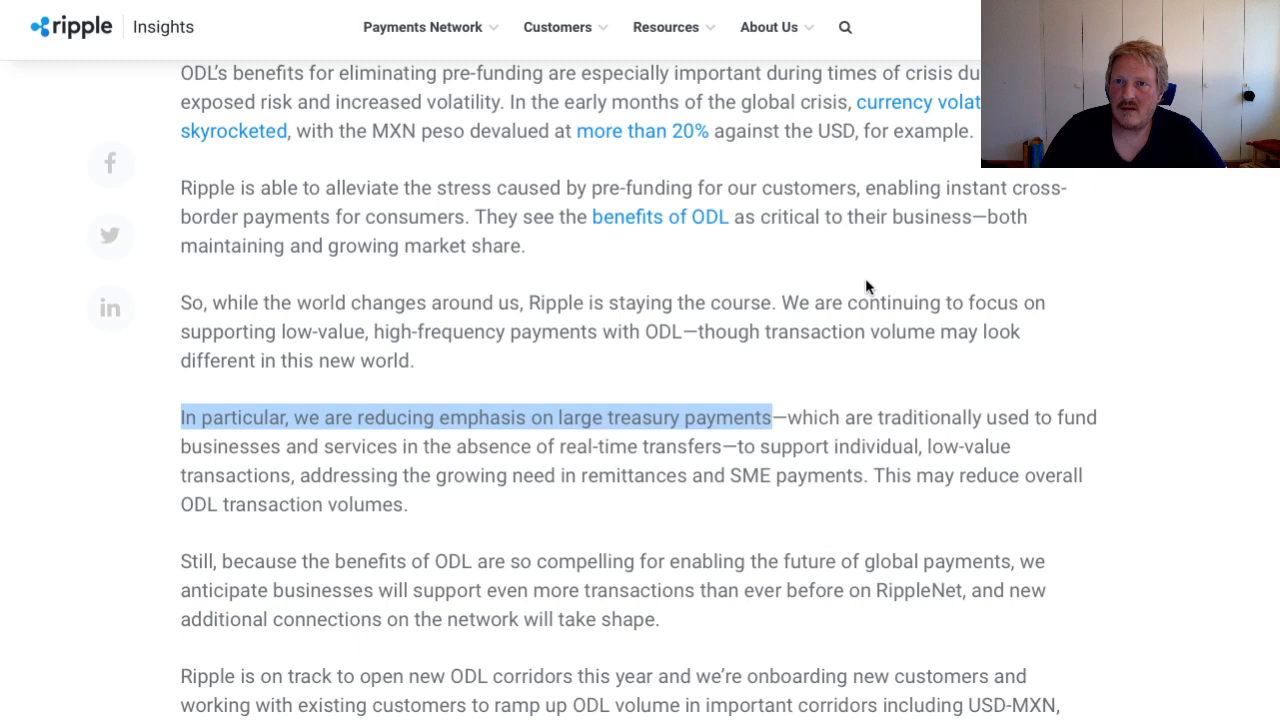
Scroll up the ODL article from the treasury payments sentence to reread earlier passages.
scroll(up, 3)
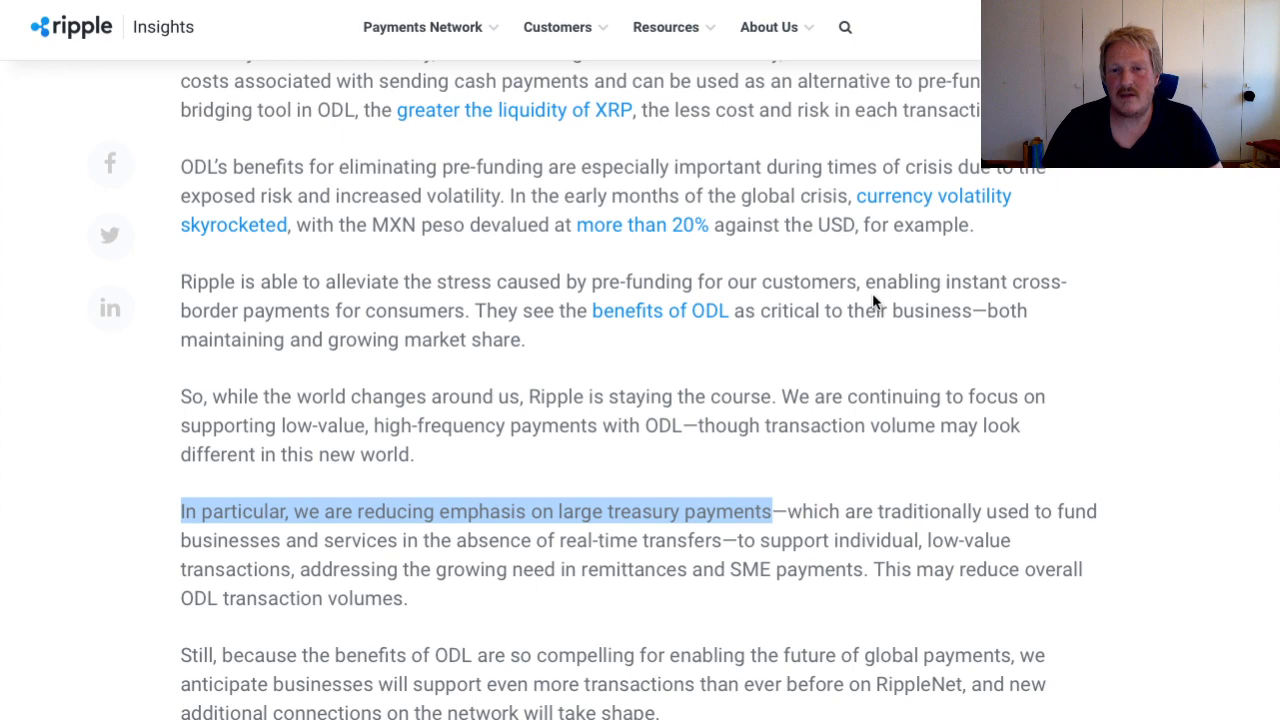
scroll(up, 3)
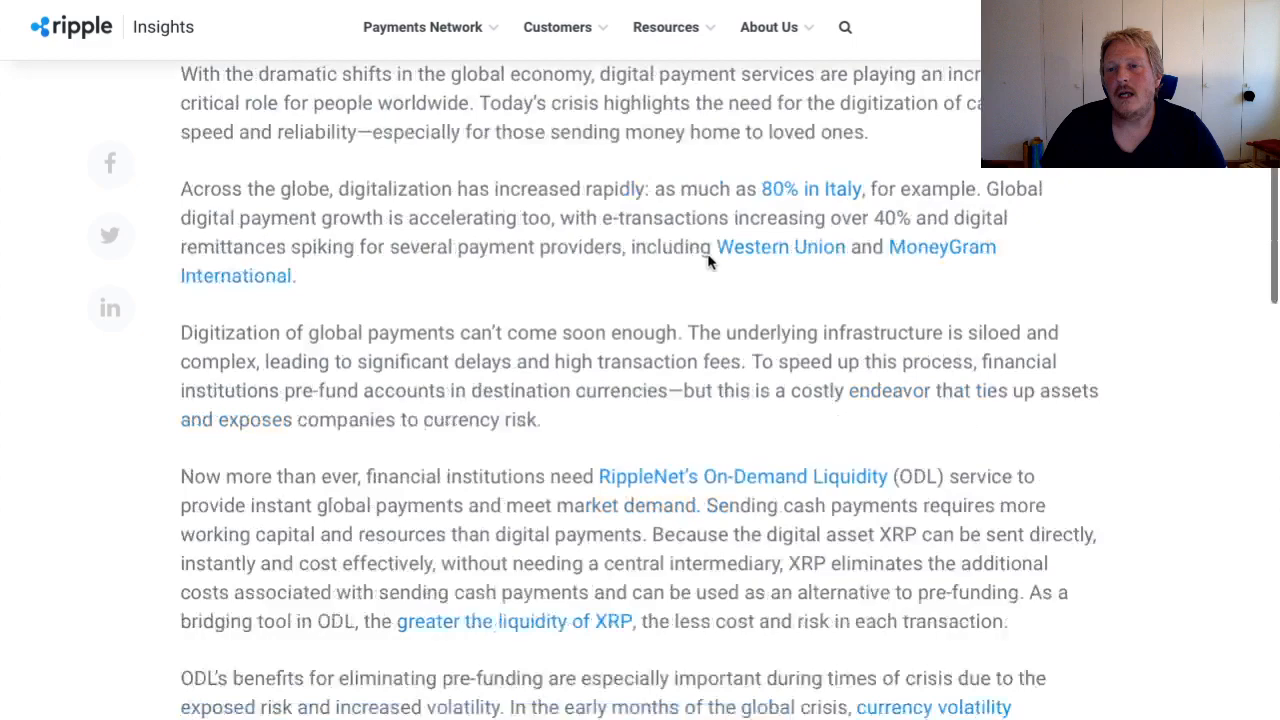
scroll(up, 3)
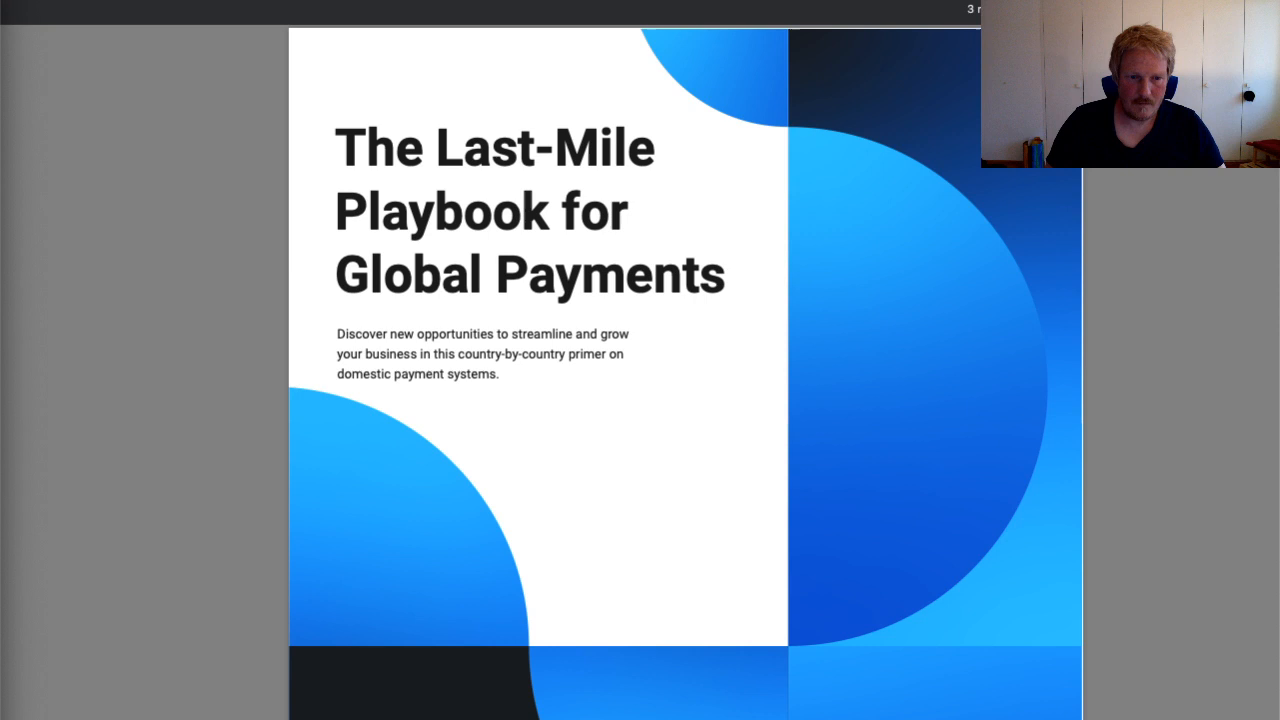
Advance the Last-Mile Playbook PDF from the cover to the market-opportunity world map.
scroll(down, 3)
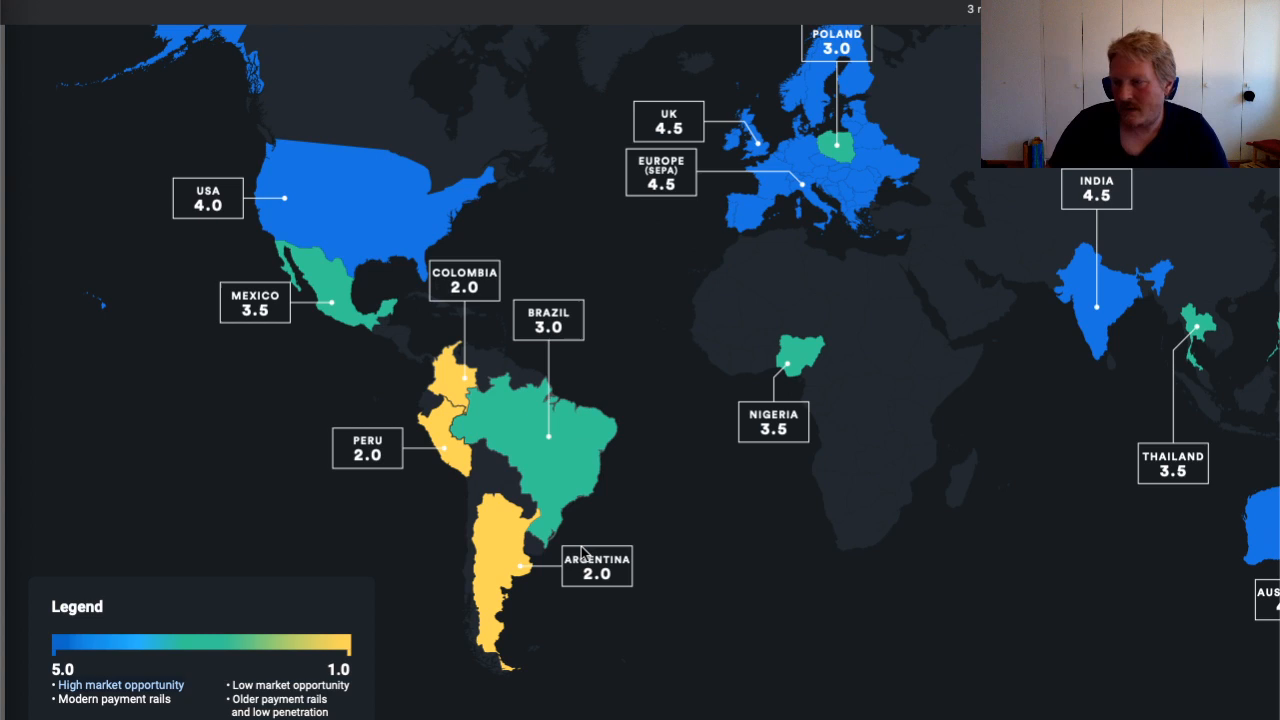
mouse_move(72, 696)
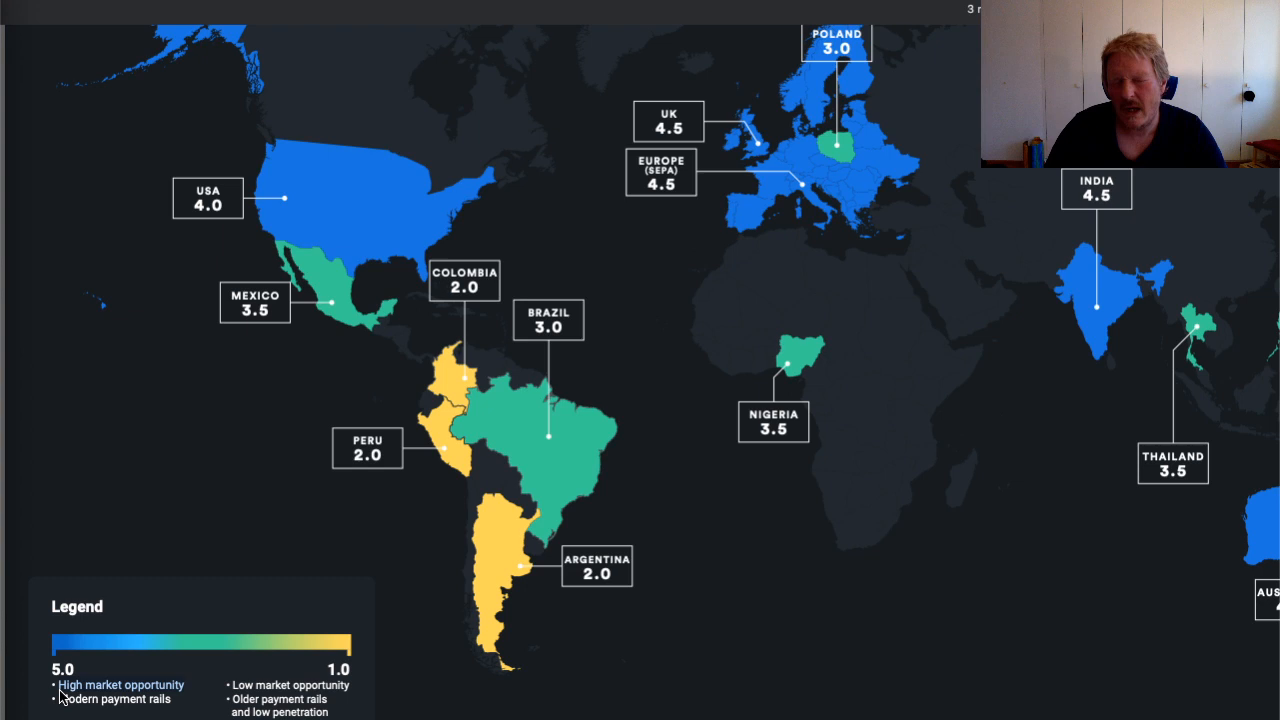
mouse_move(588, 200)
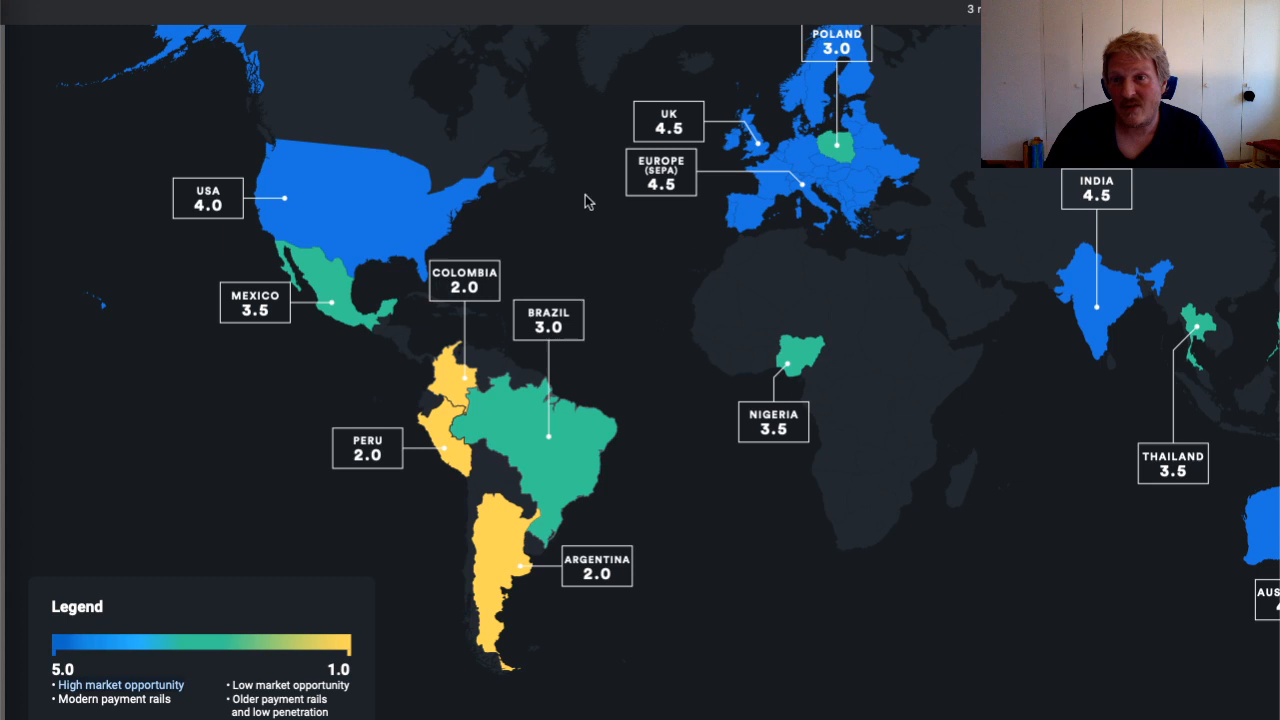
mouse_move(392, 228)
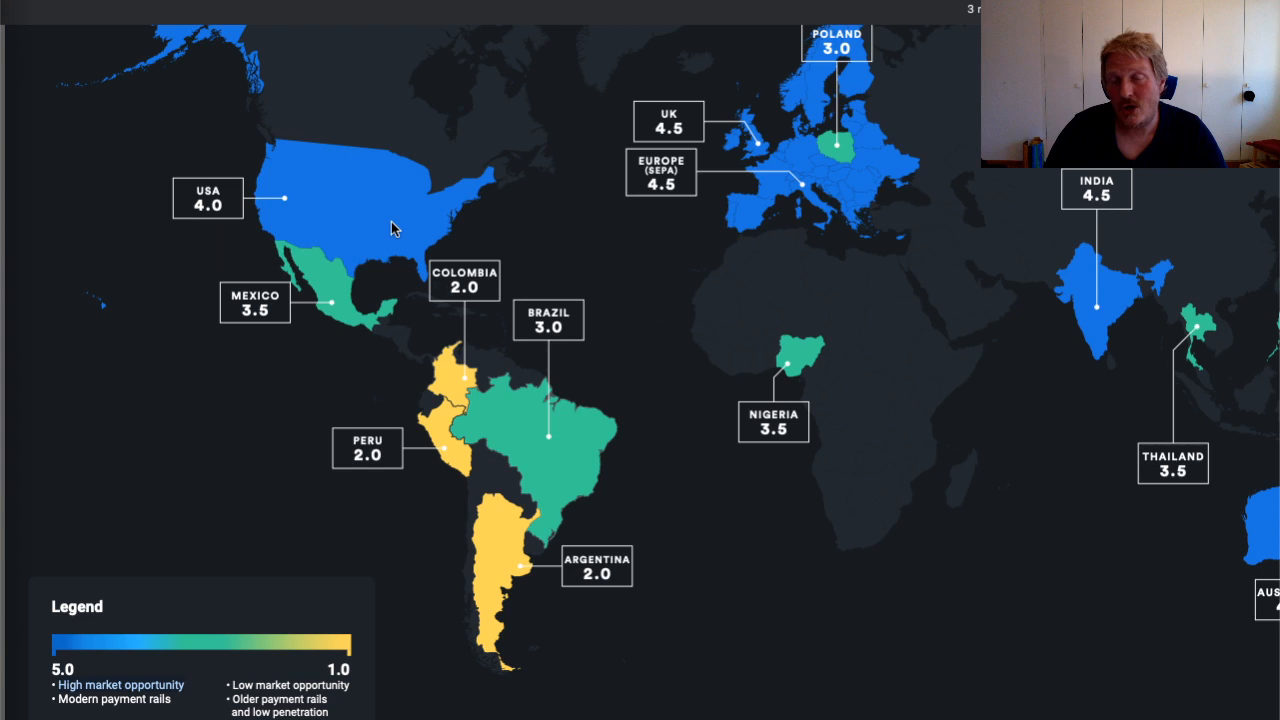
mouse_move(342, 312)
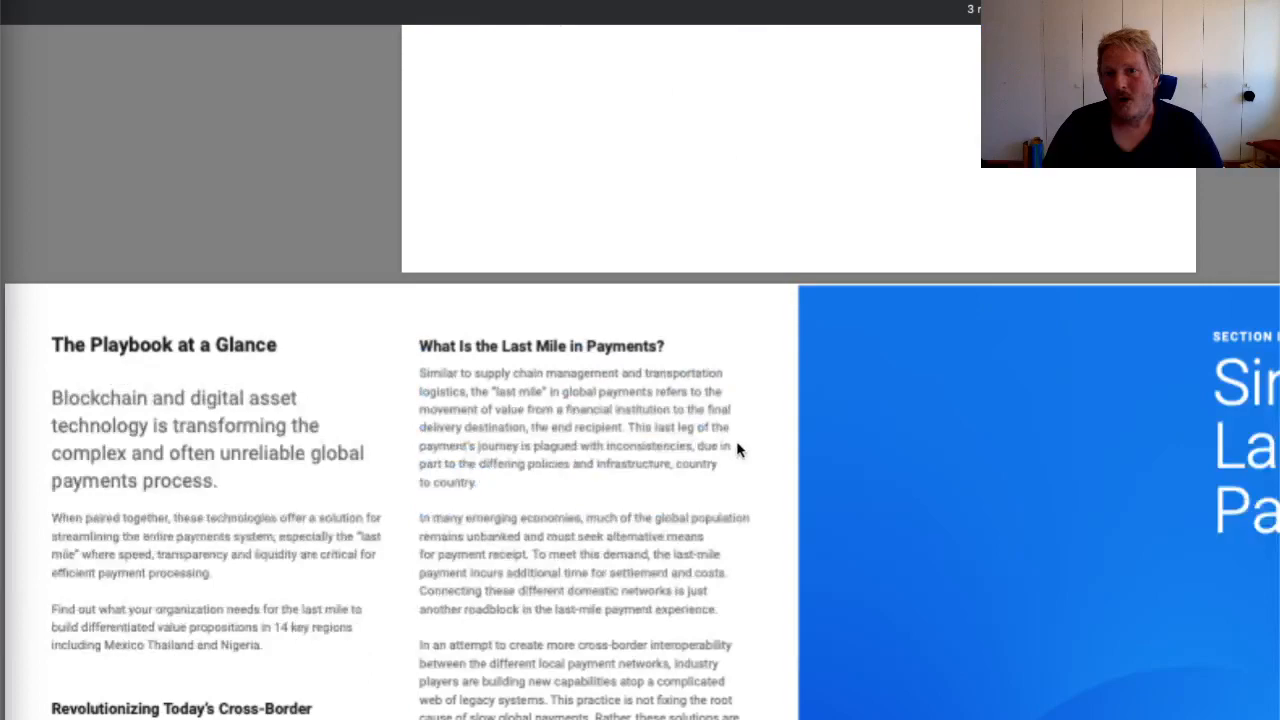
Skim page 2 of the playbook overview before returning to the Ripple Insights article.
scroll(down, 3)
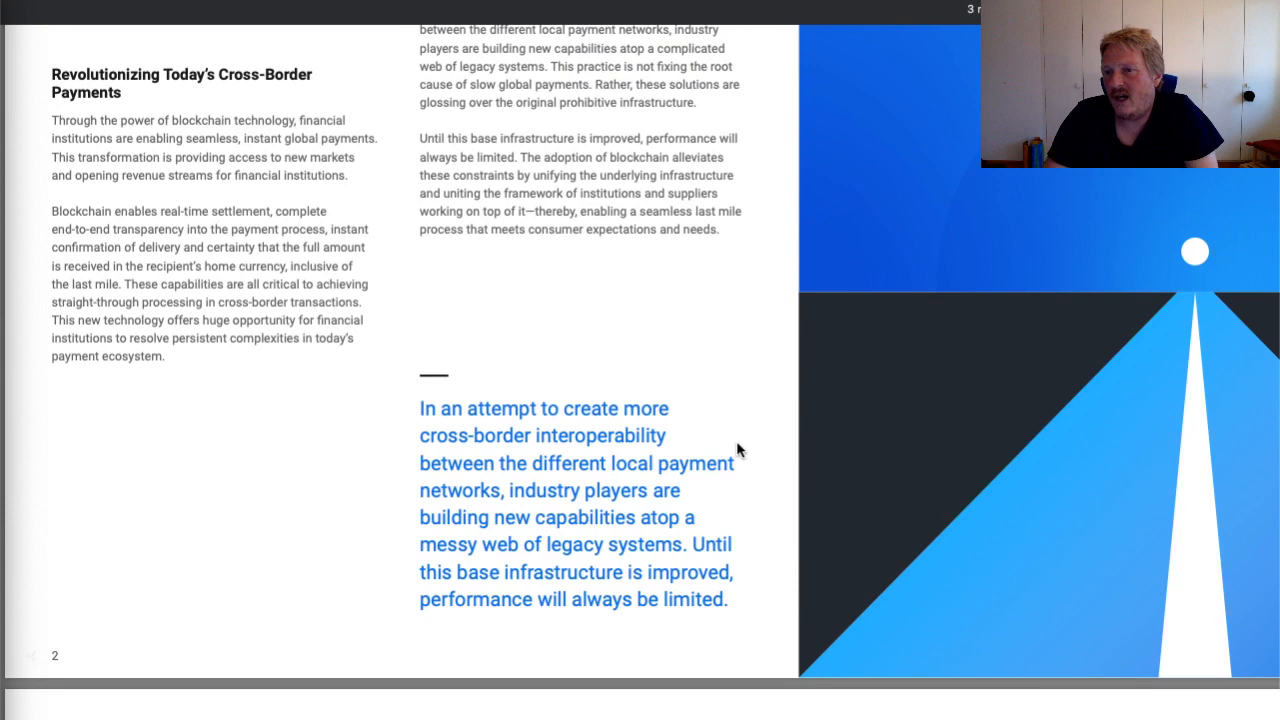
scroll(up, 3)
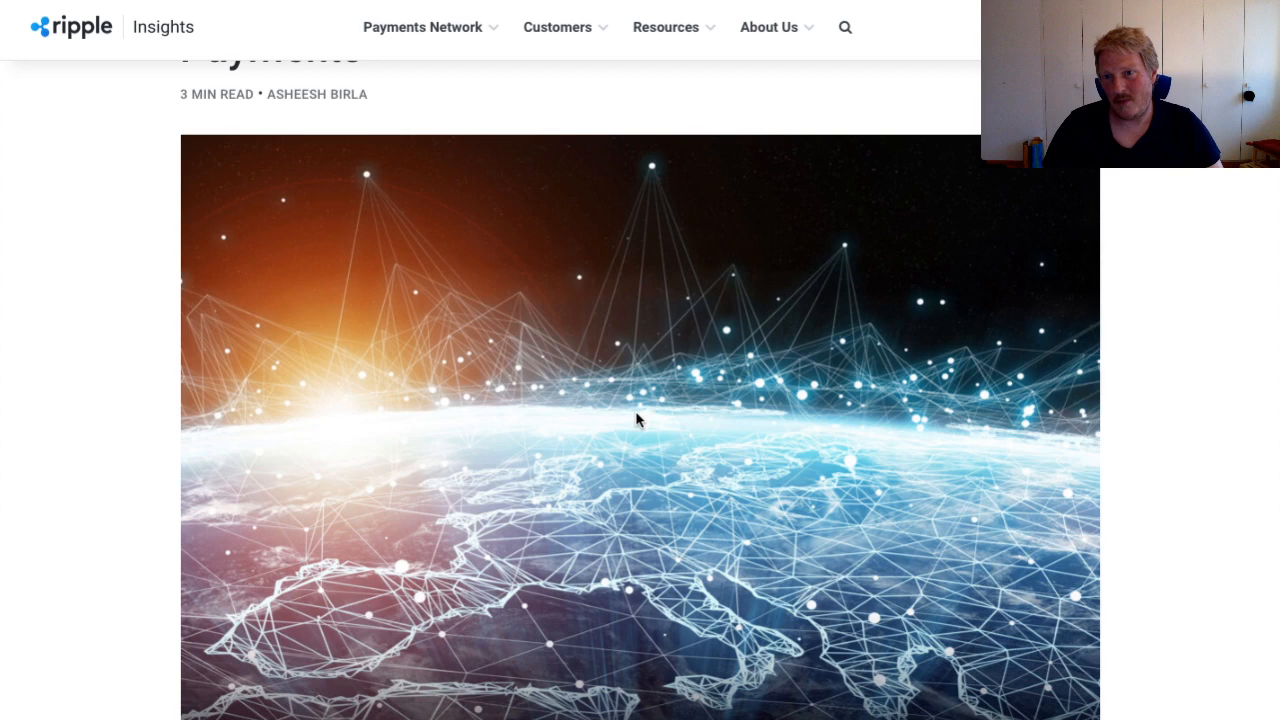
mouse_move(572, 324)
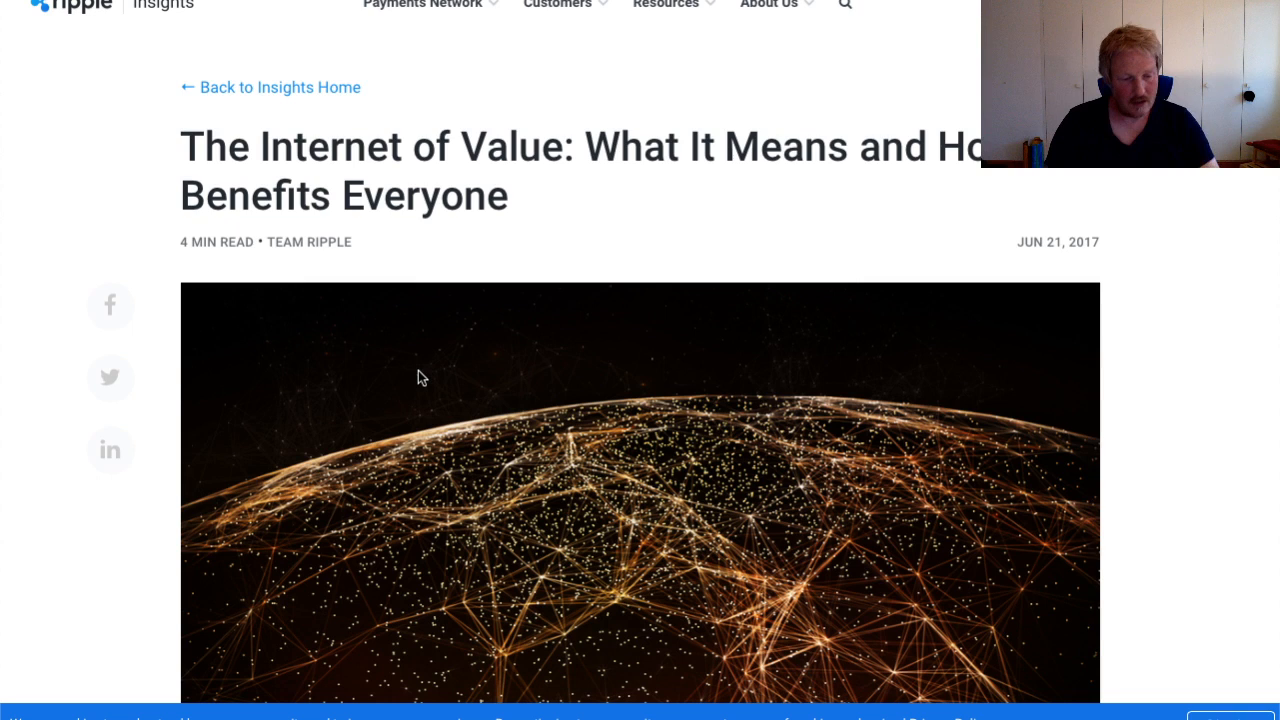
mouse_move(400, 384)
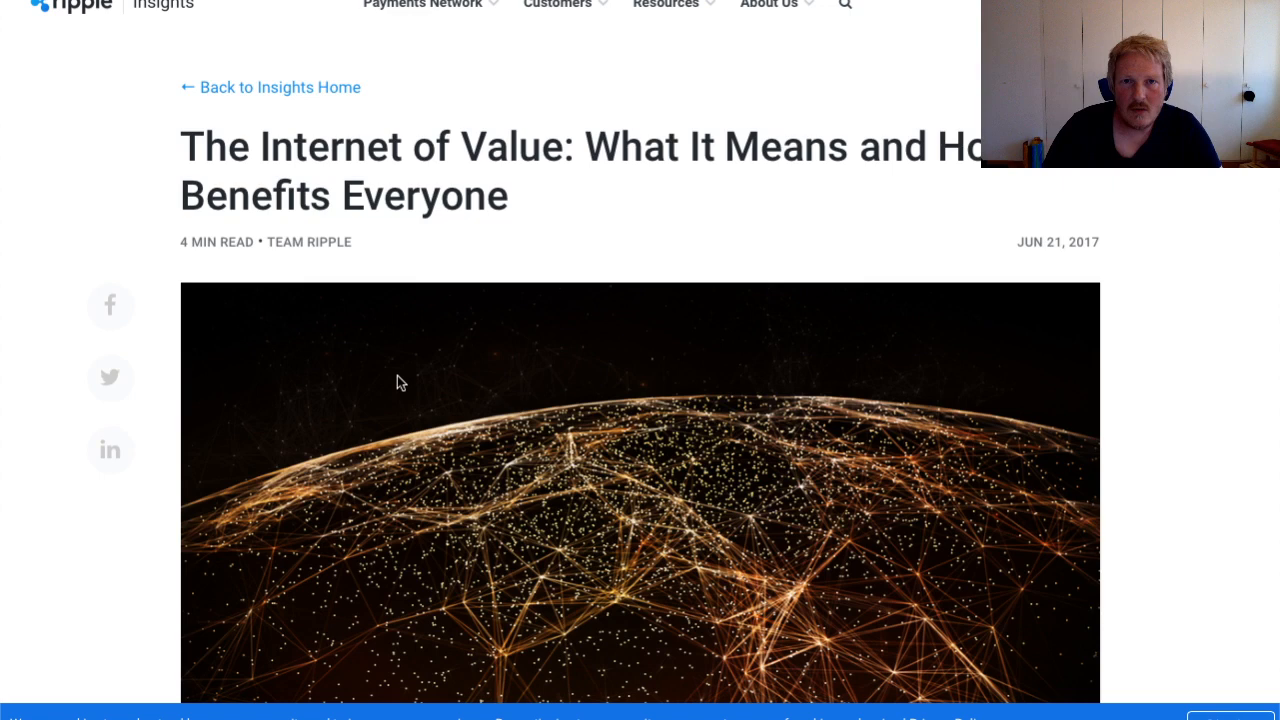
mouse_move(1150, 640)
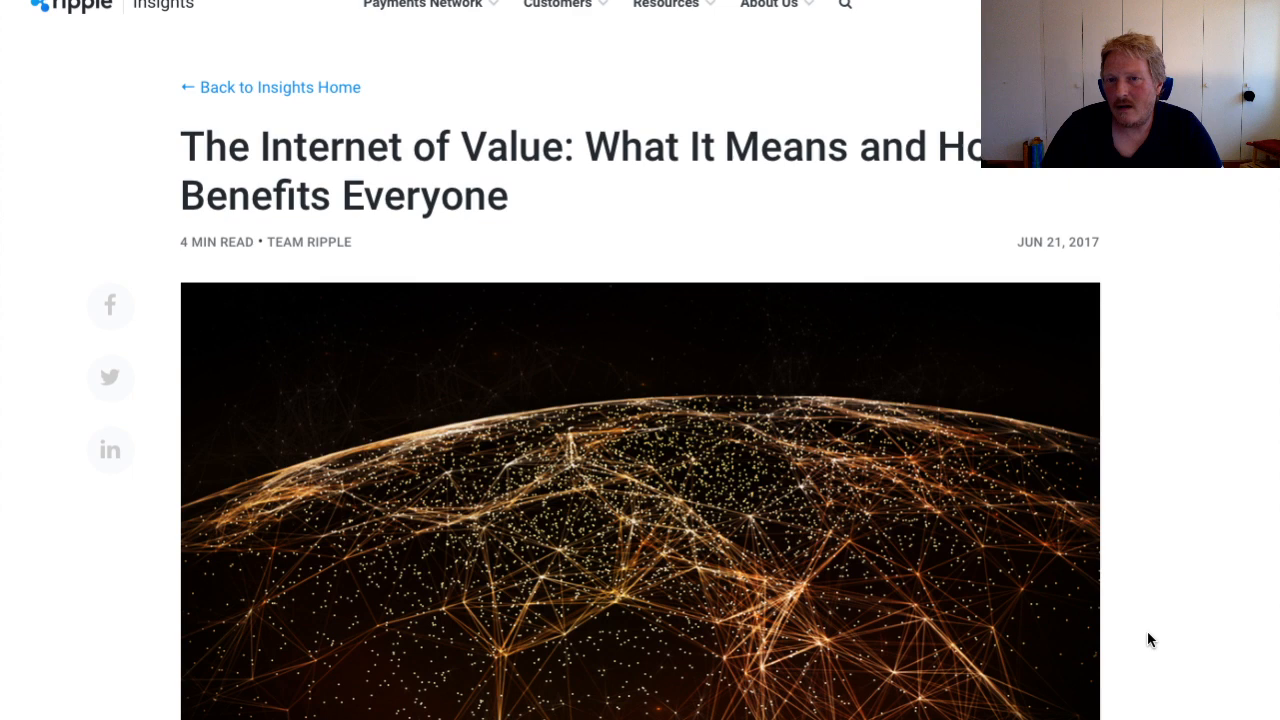
Scroll into the Internet of Value article body toward the Last-Mile Playbook link.
scroll(down, 3)
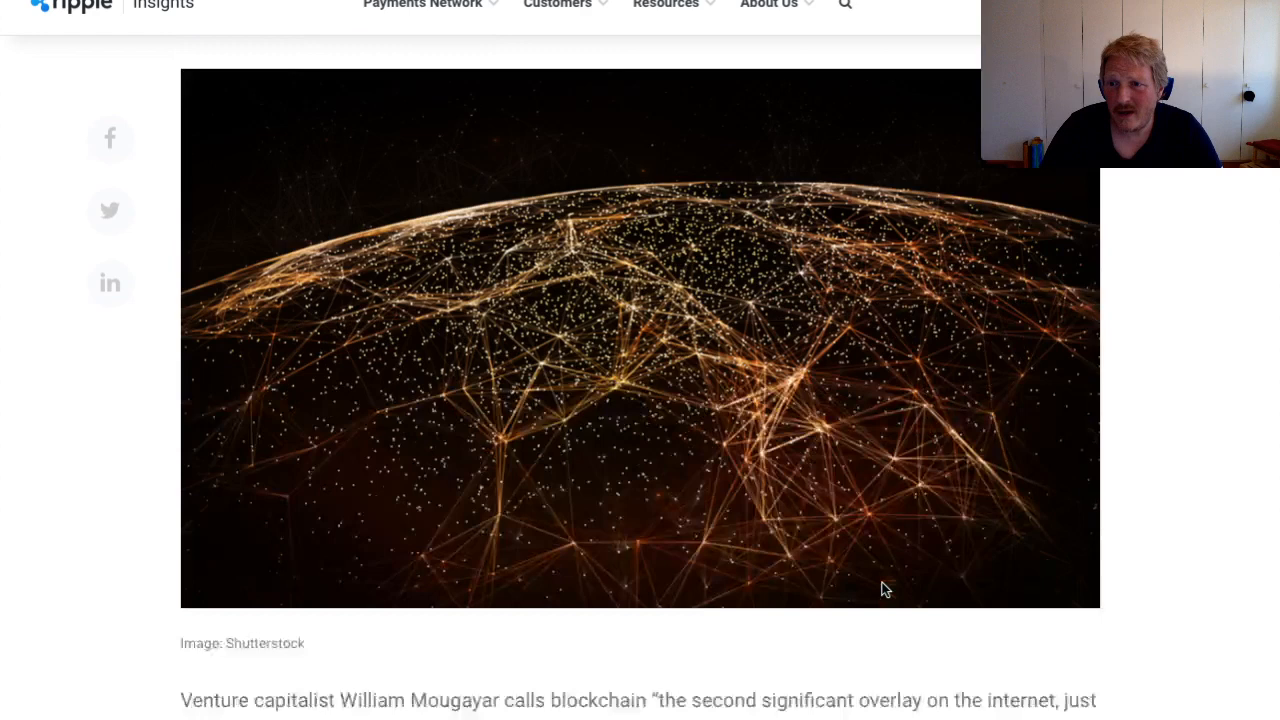
scroll(down, 3)
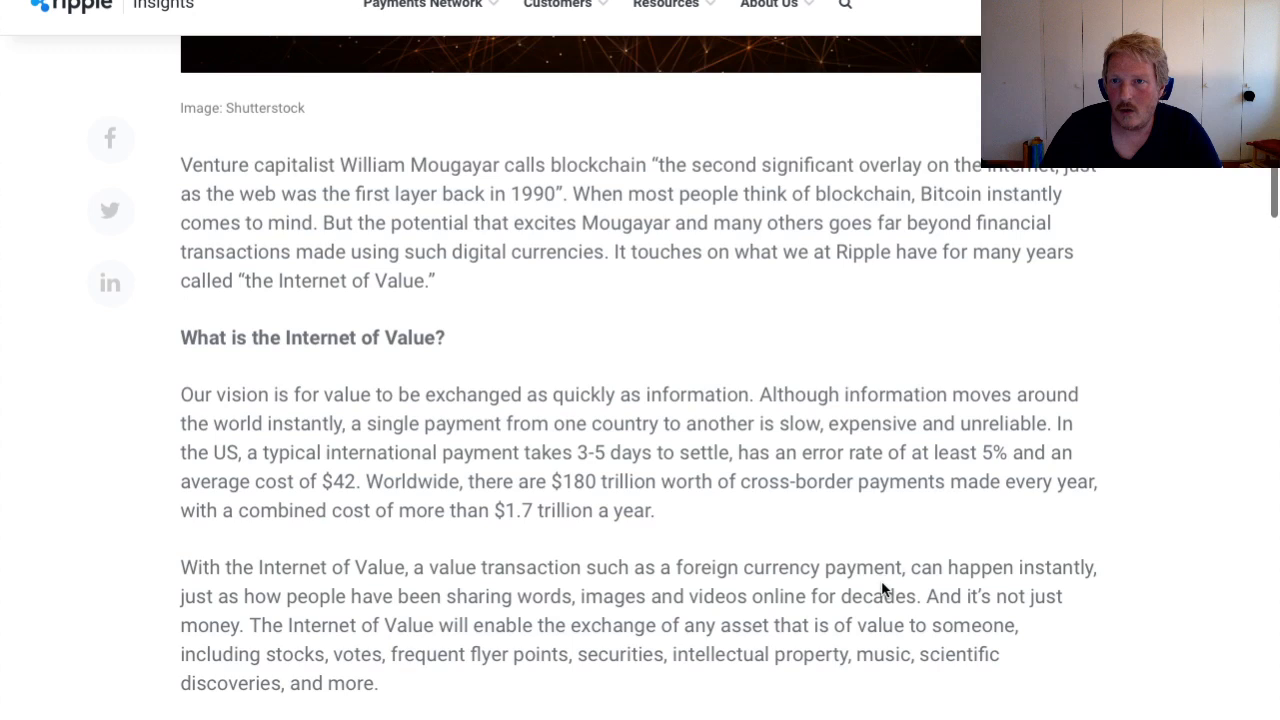
mouse_move(124, 364)
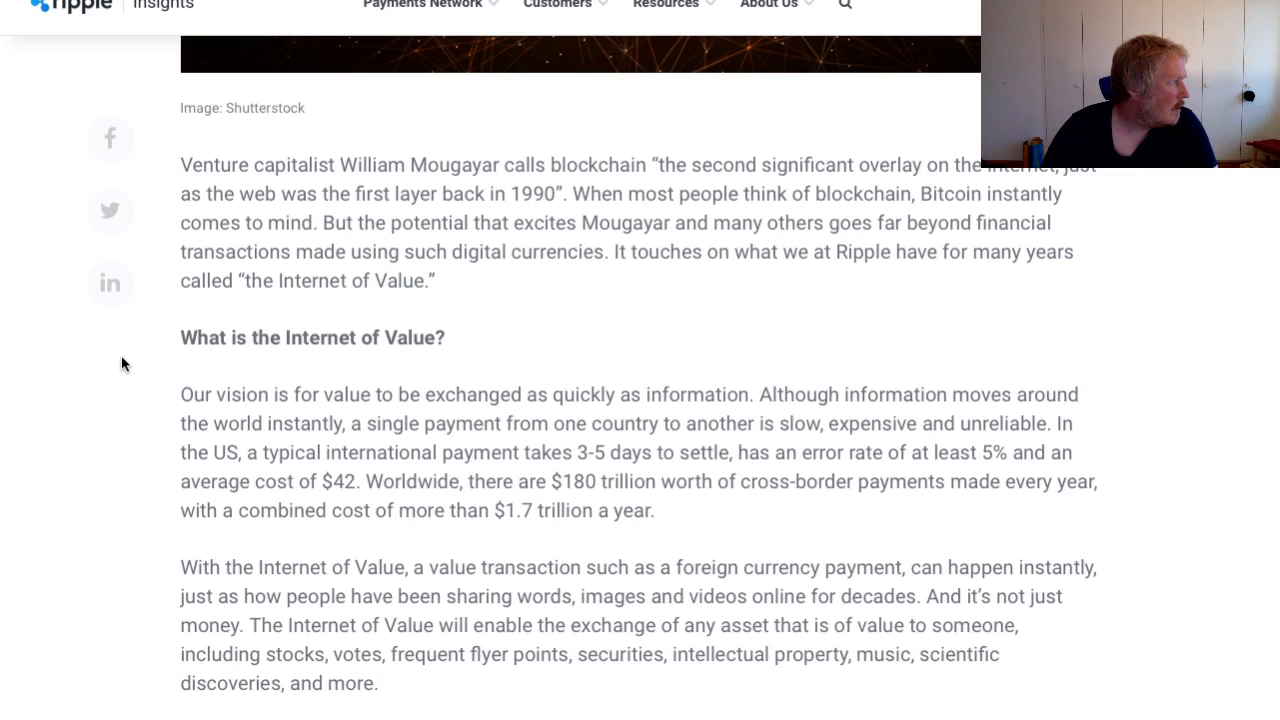
mouse_move(212, 378)
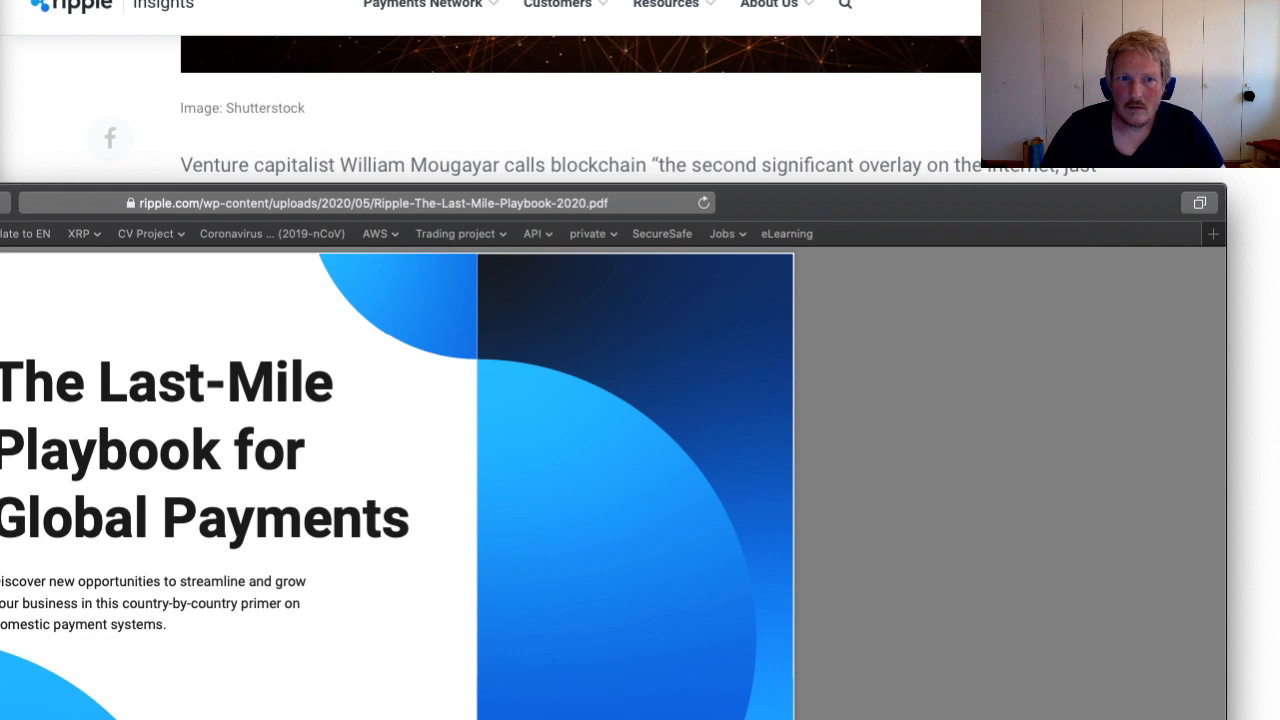
Skim the last-mile and blockchain sections and highlight a passage in the PDF.
scroll(down, 3)
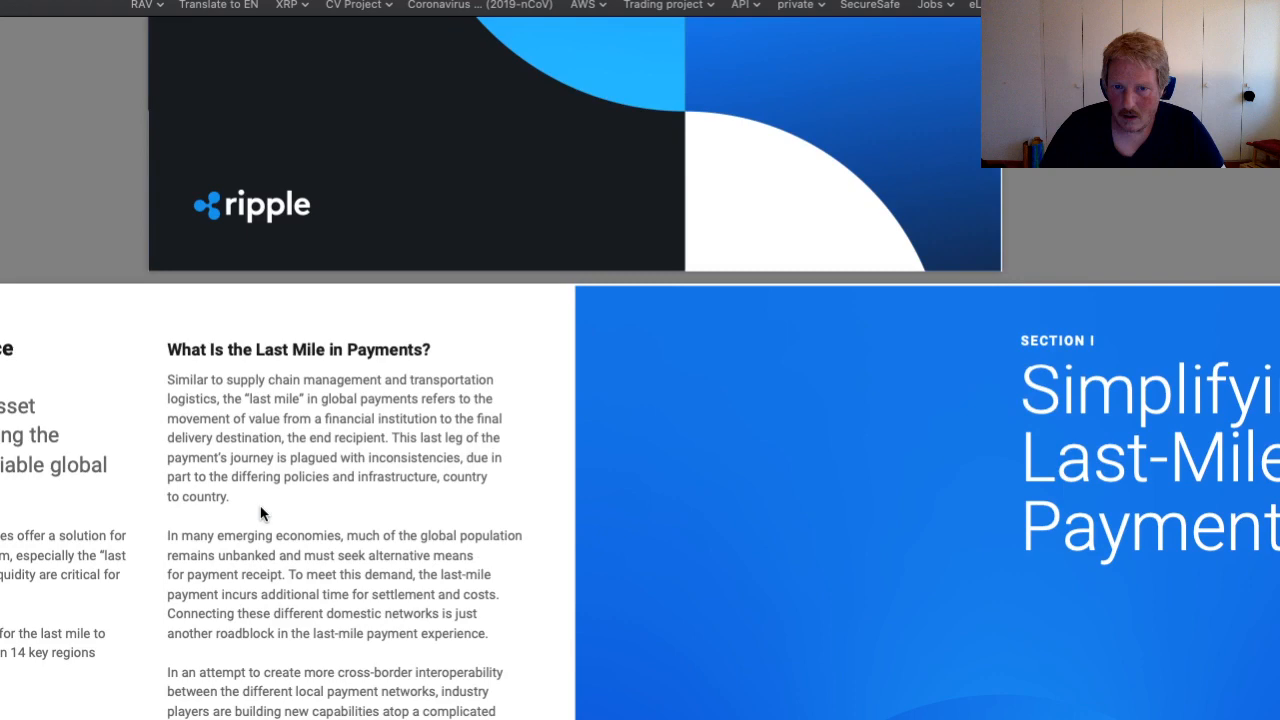
scroll(down, 3)
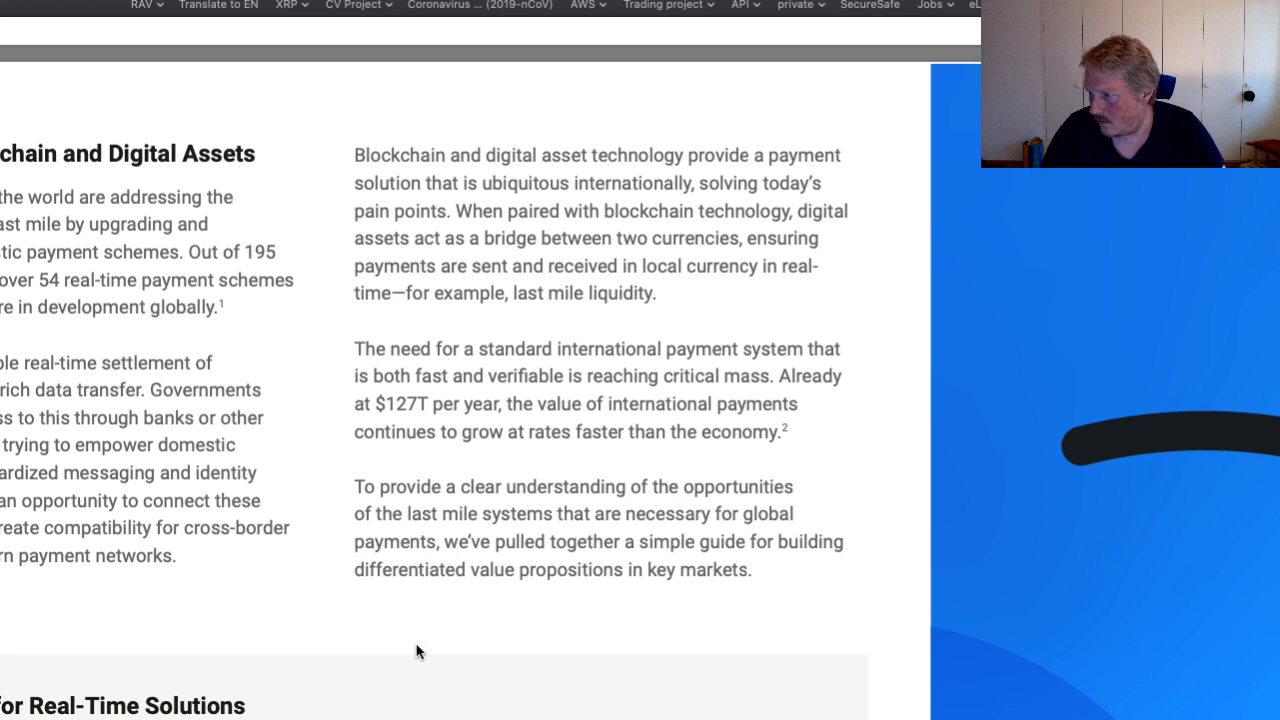
drag(356, 404, 504, 404)
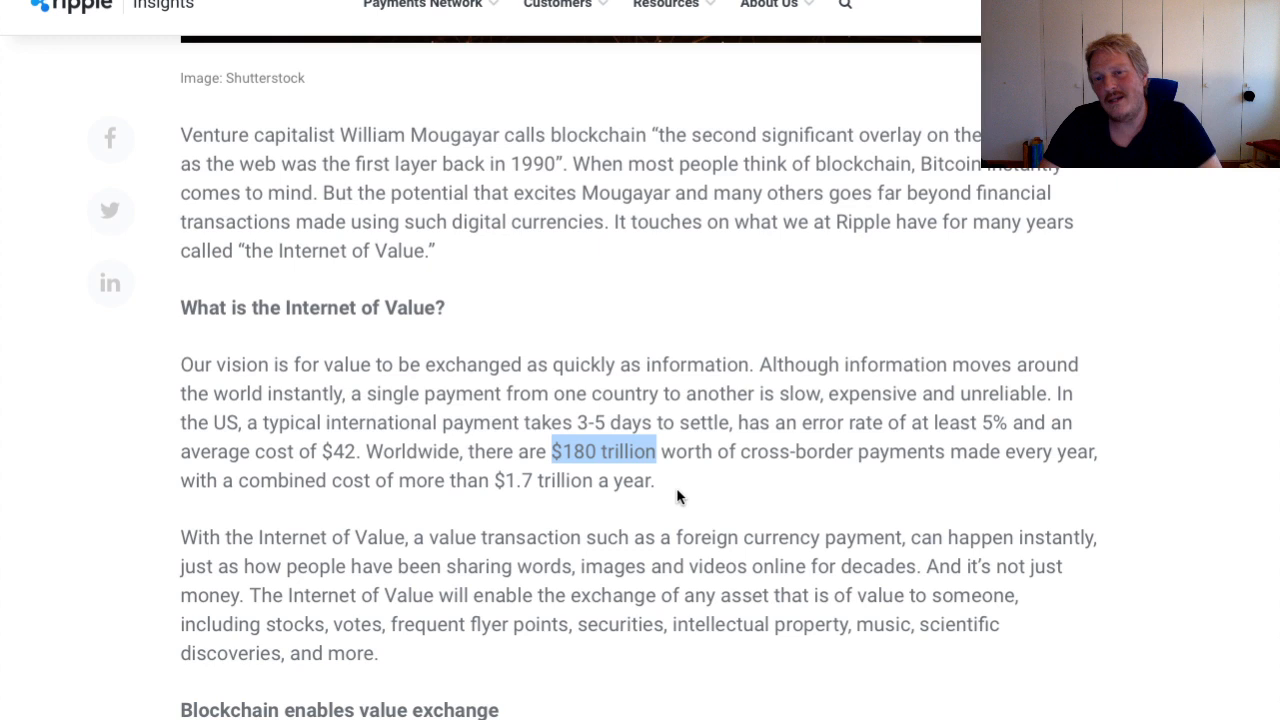
mouse_move(656, 554)
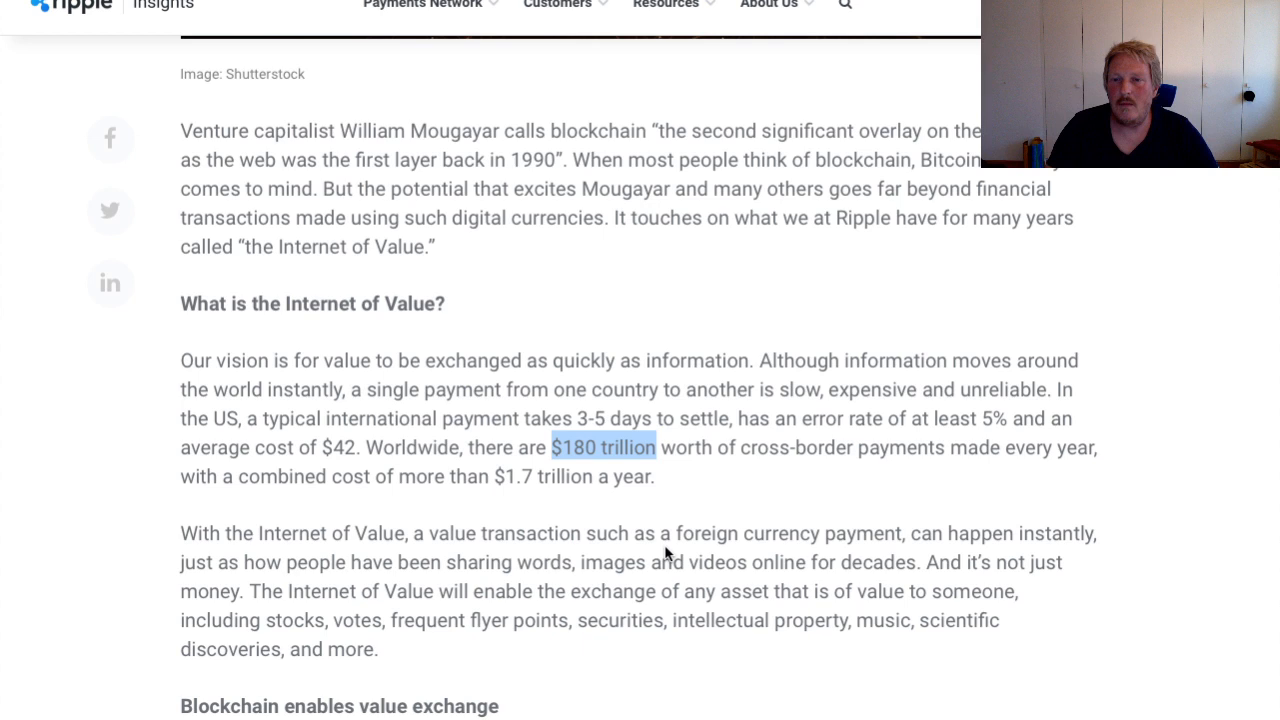
scroll(up, 3)
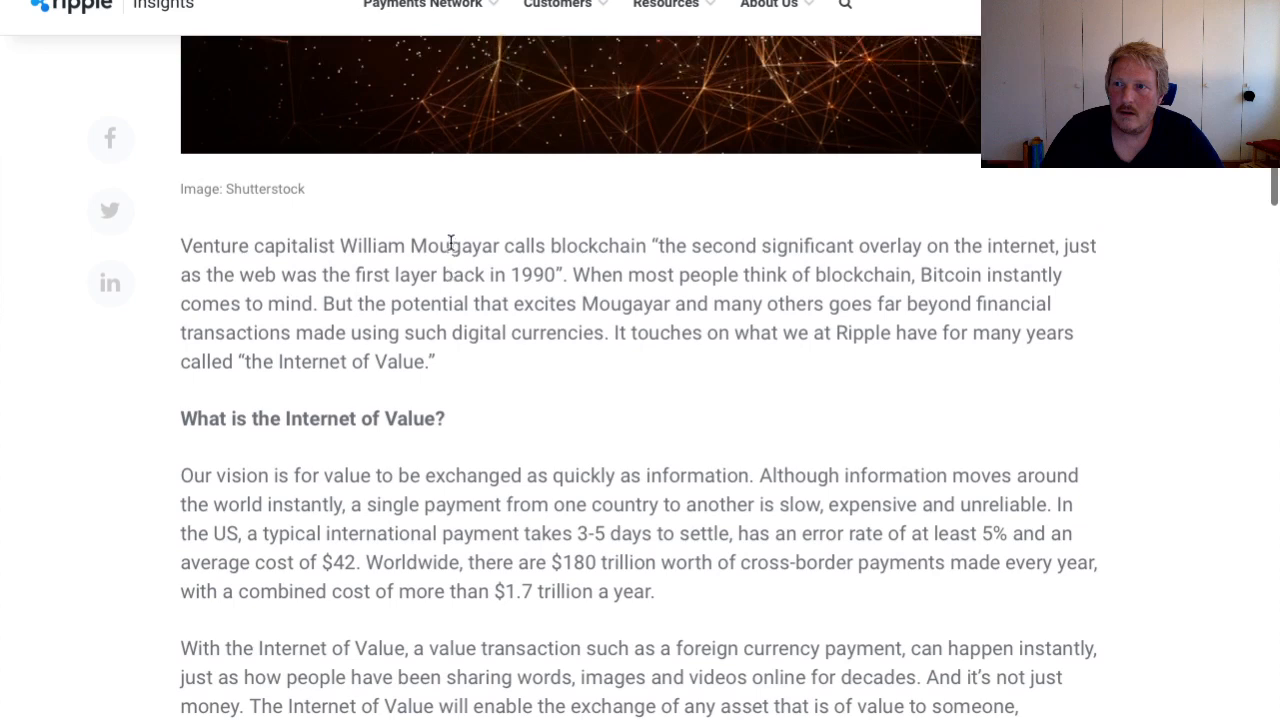
scroll(up, 3)
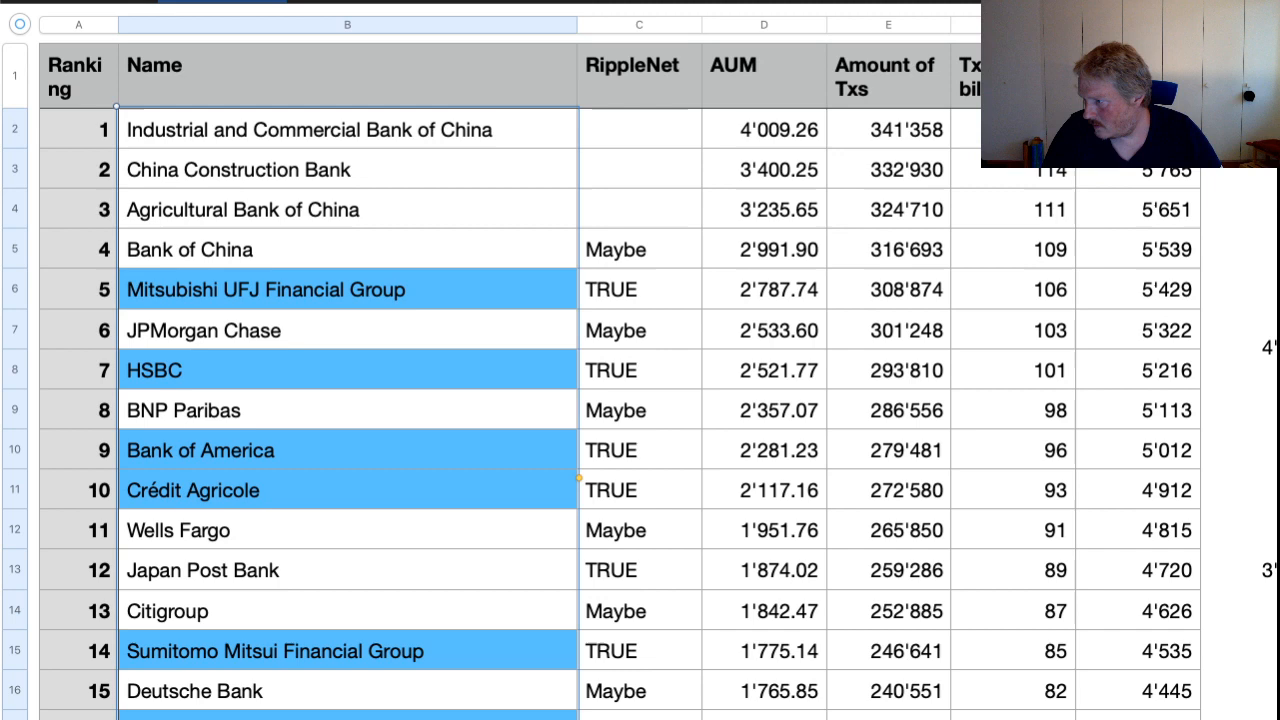
scroll(down, 3)
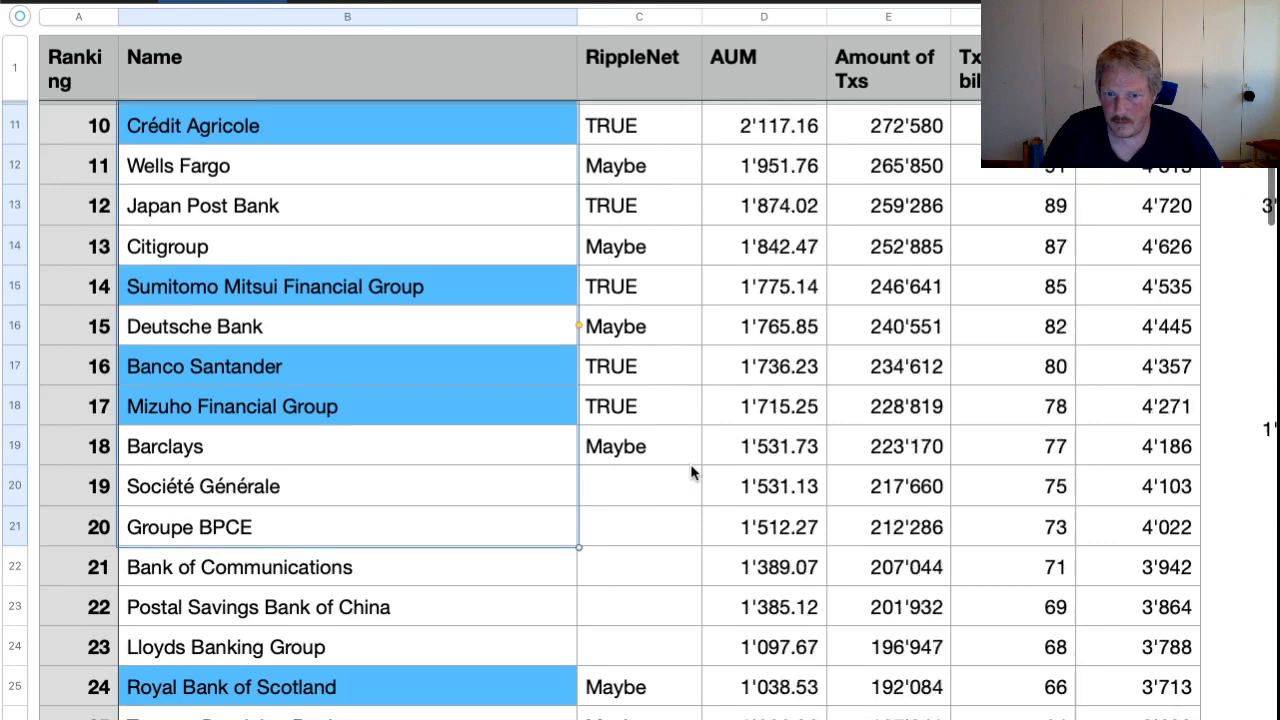
scroll(down, 3)
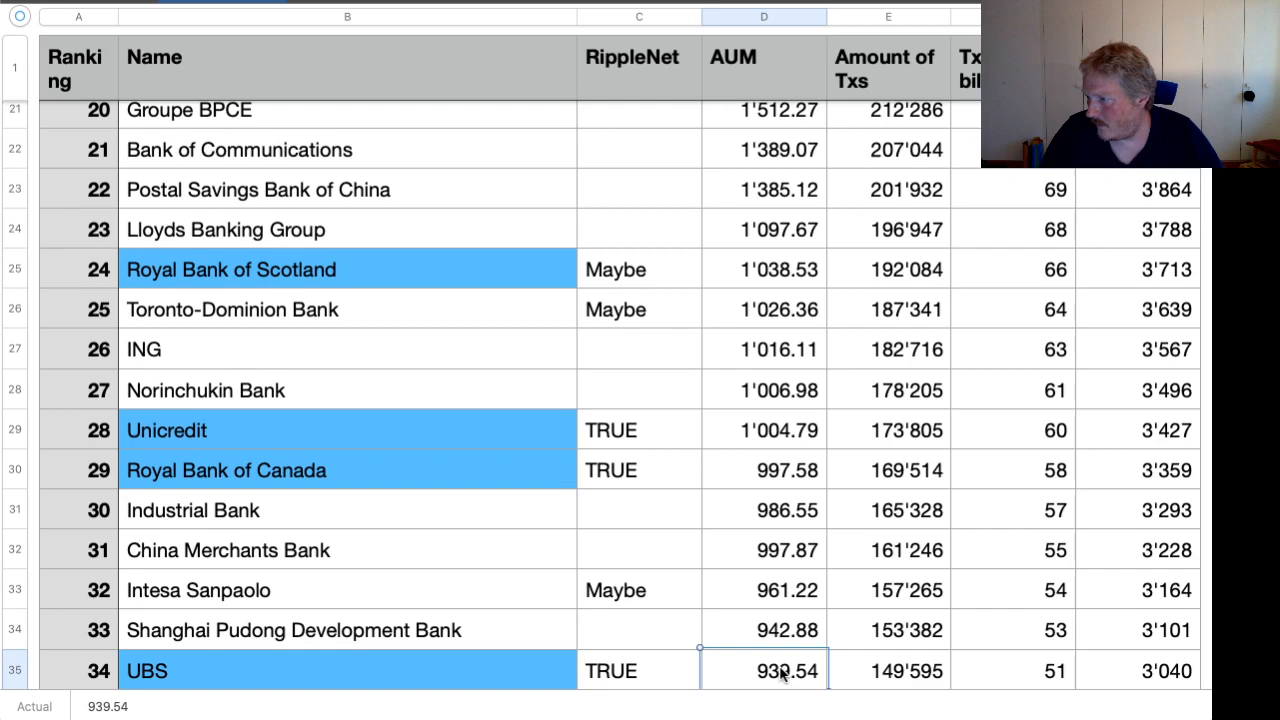
scroll(down, 3)
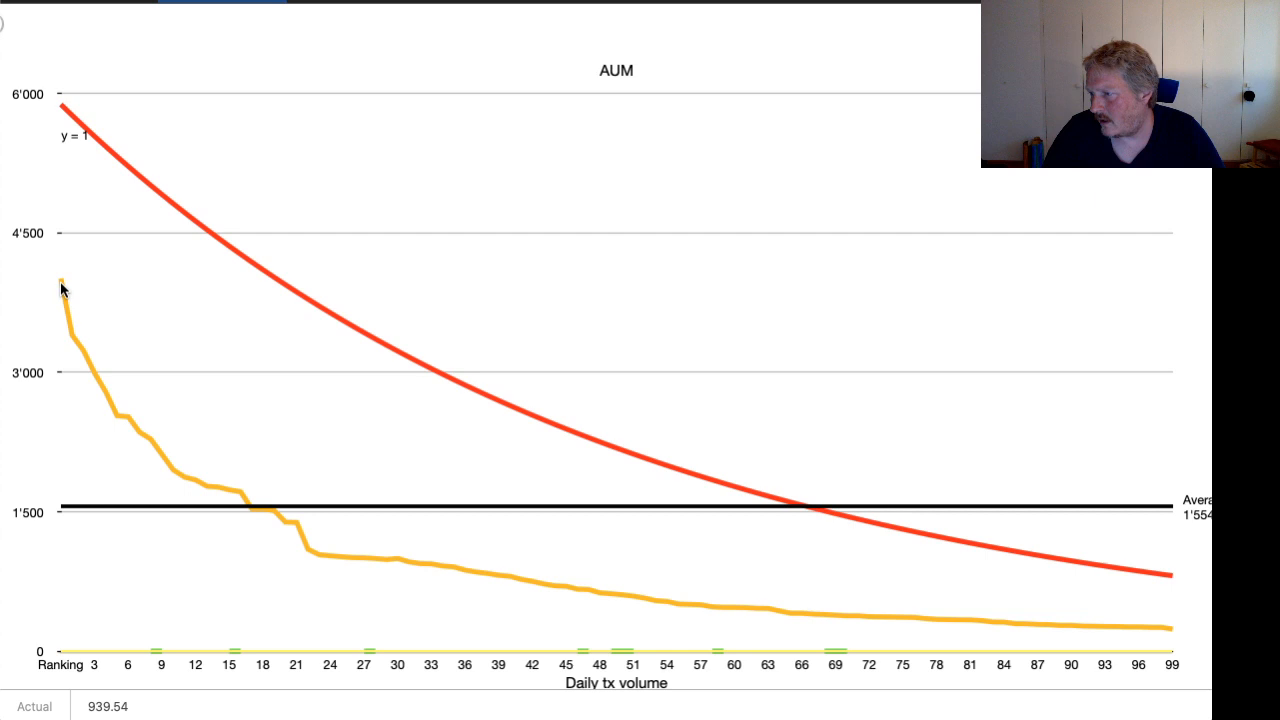
mouse_move(80, 114)
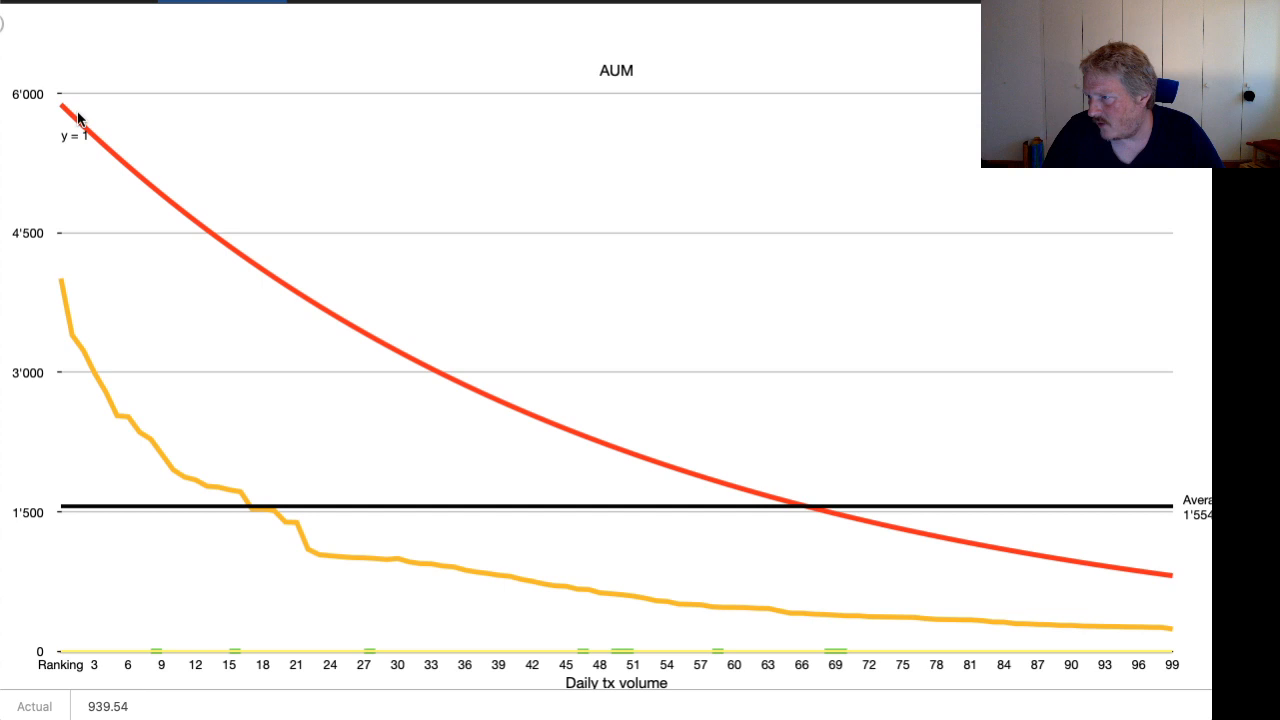
mouse_move(1012, 564)
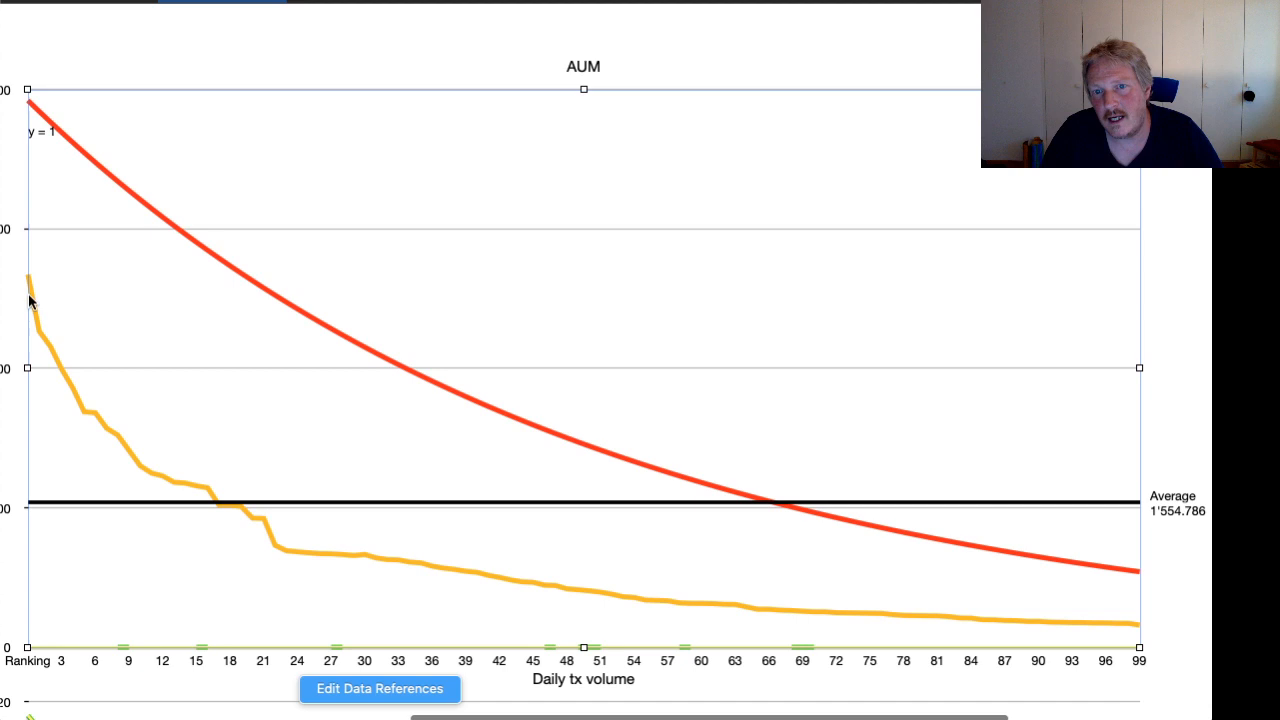
mouse_move(40, 130)
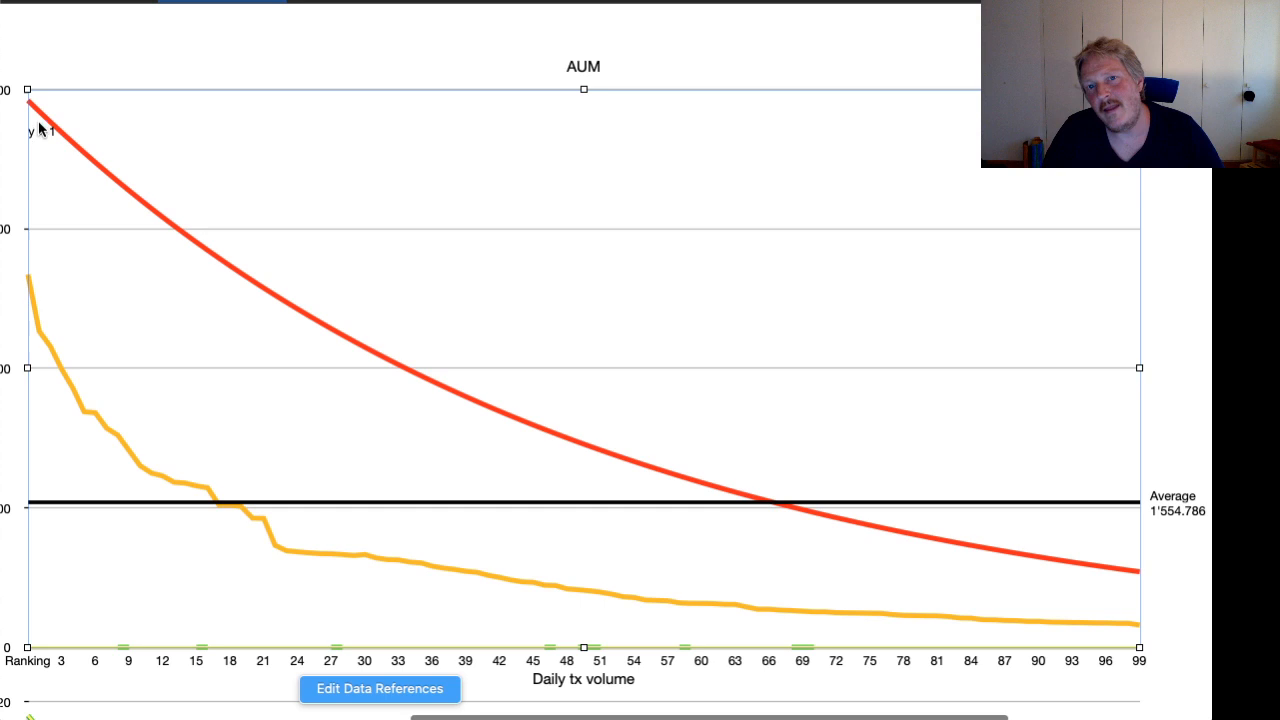
mouse_move(976, 628)
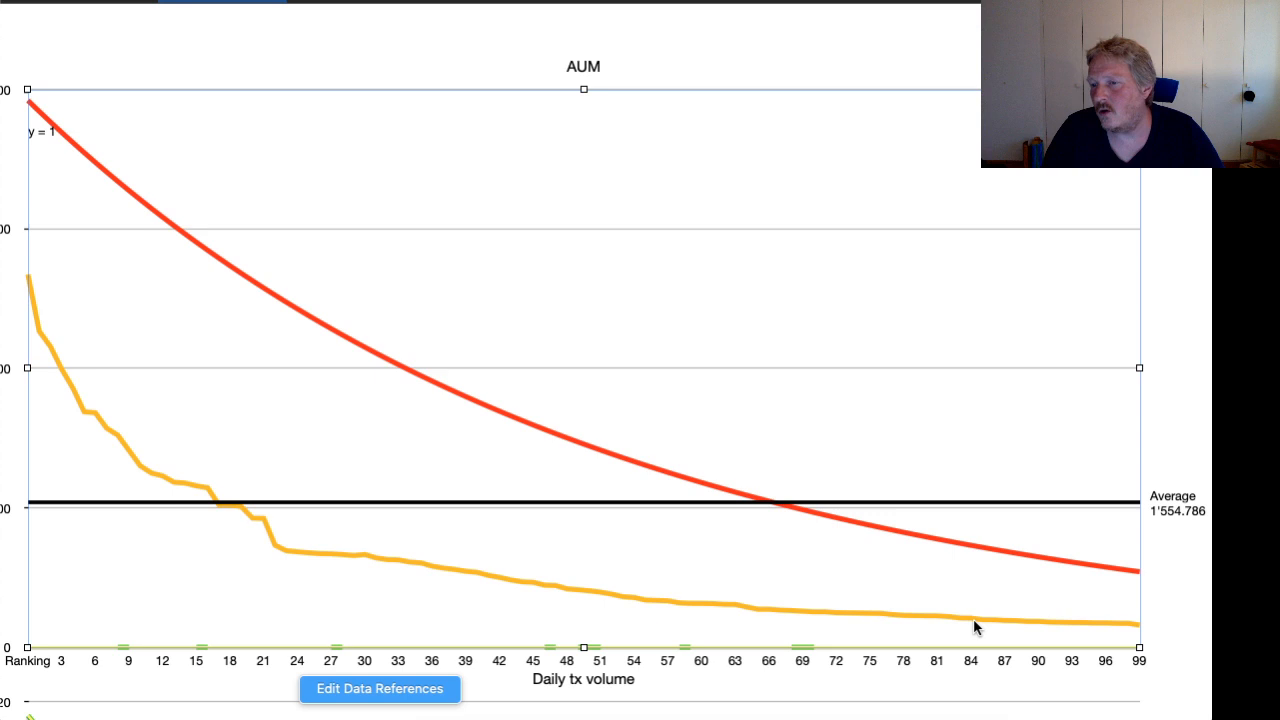
mouse_move(976, 628)
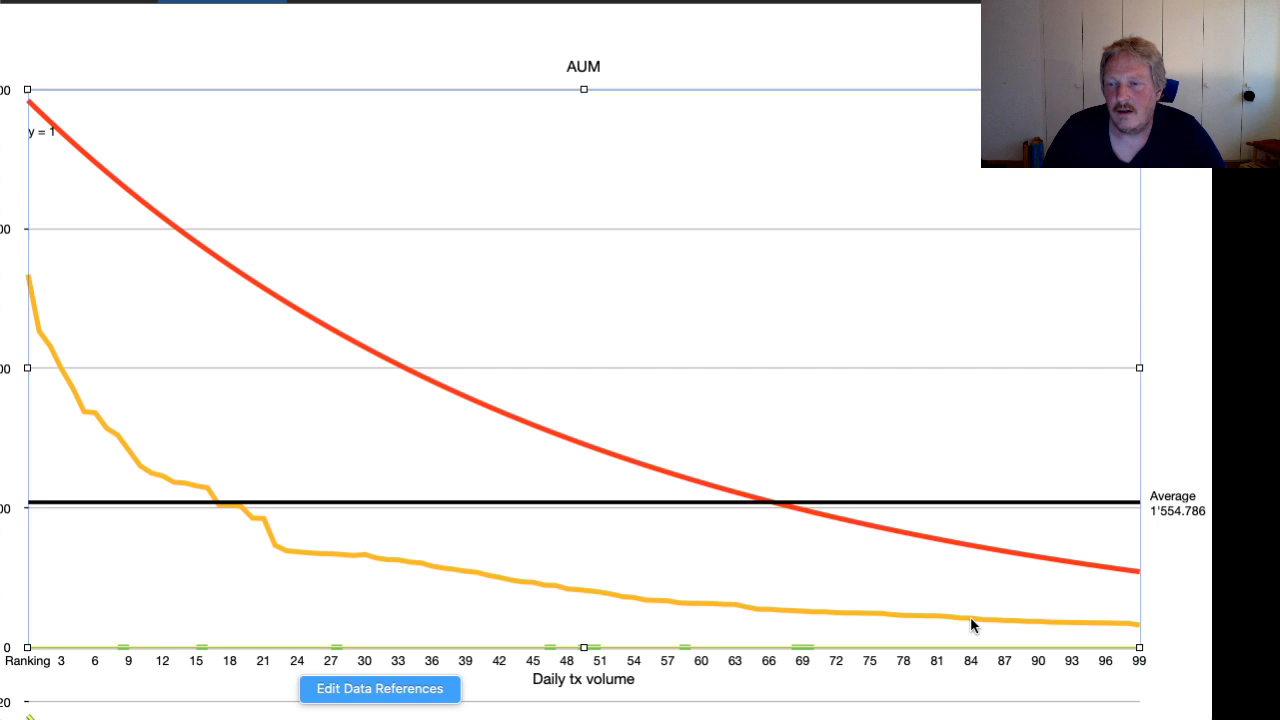
mouse_move(280, 552)
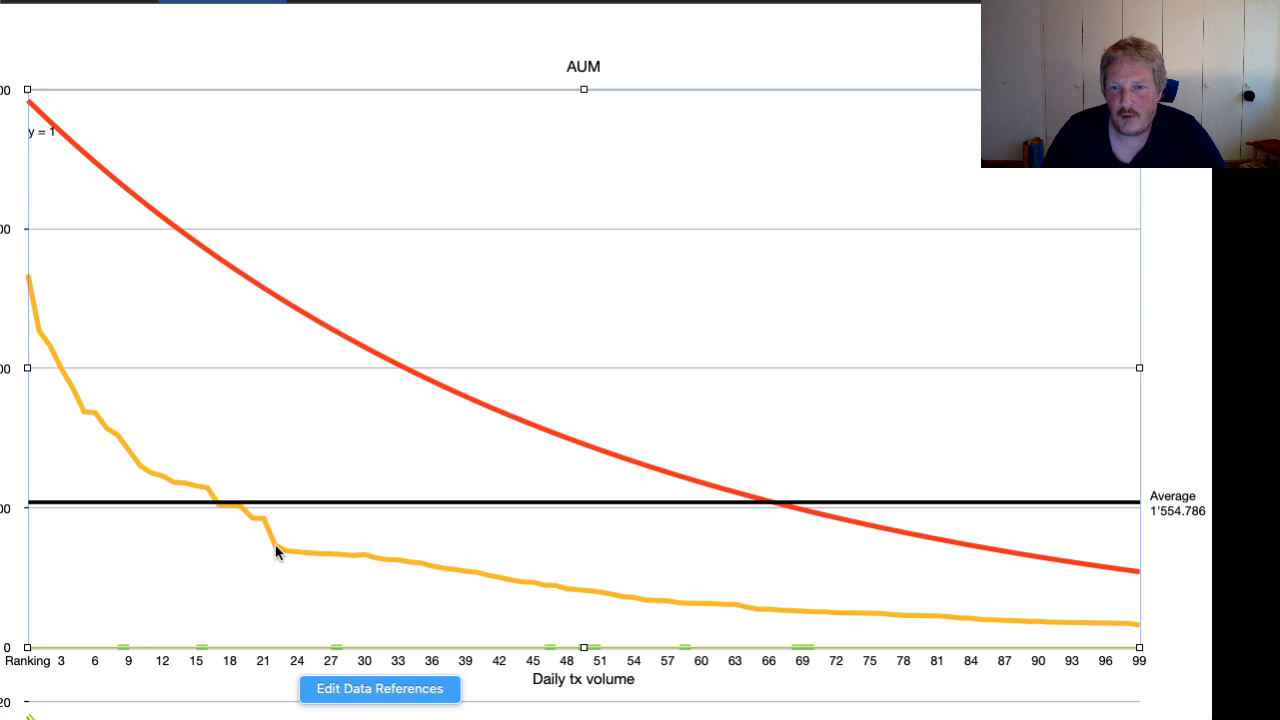
mouse_move(856, 628)
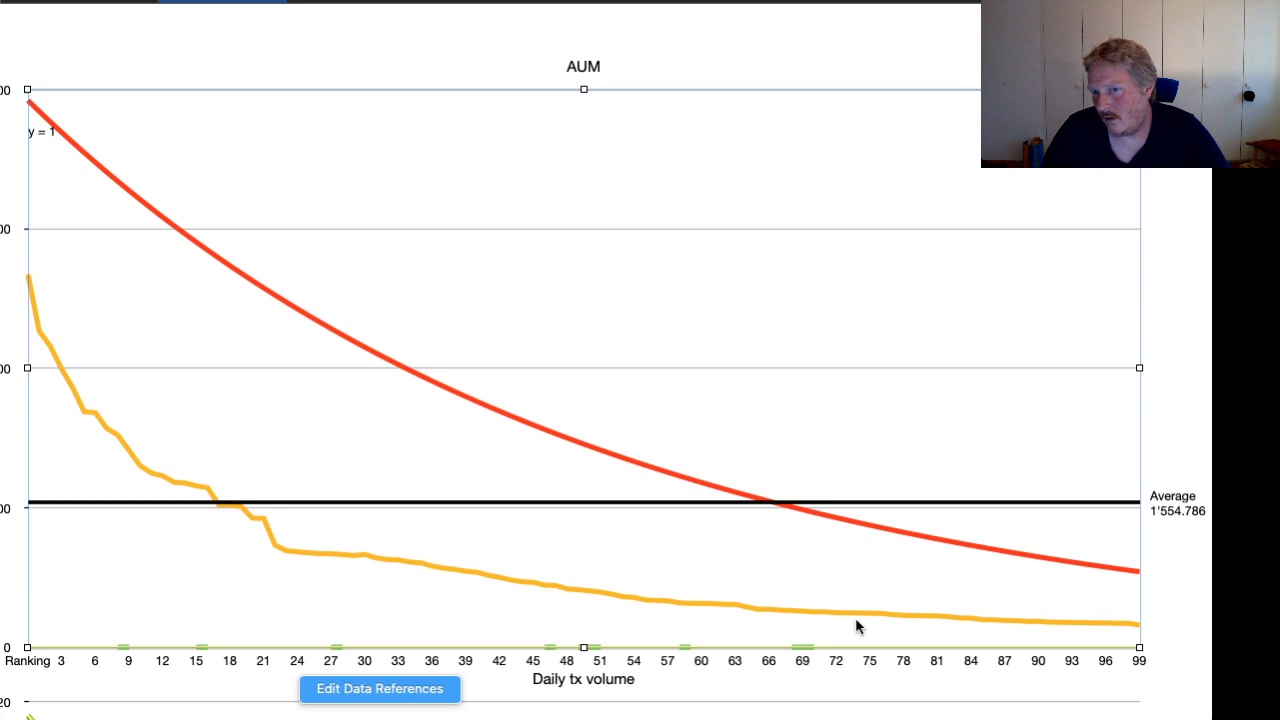
scroll(up, 3)
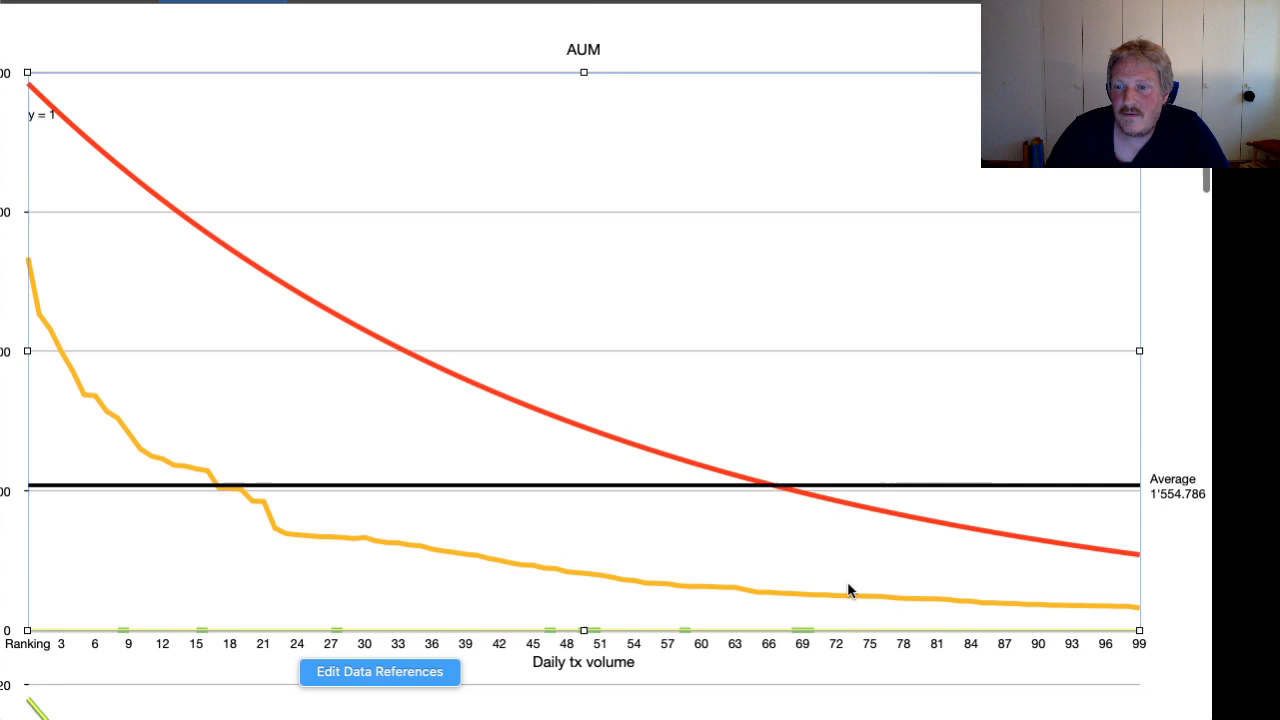
scroll(down, 3)
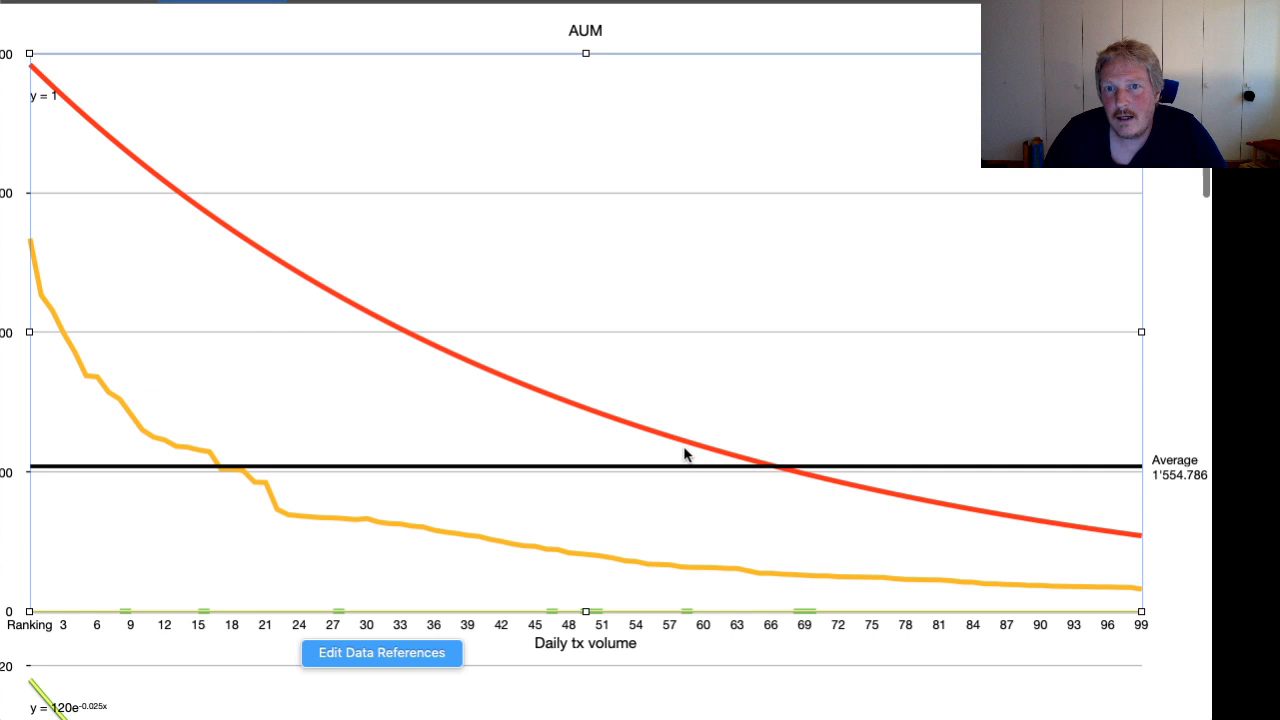
mouse_move(672, 456)
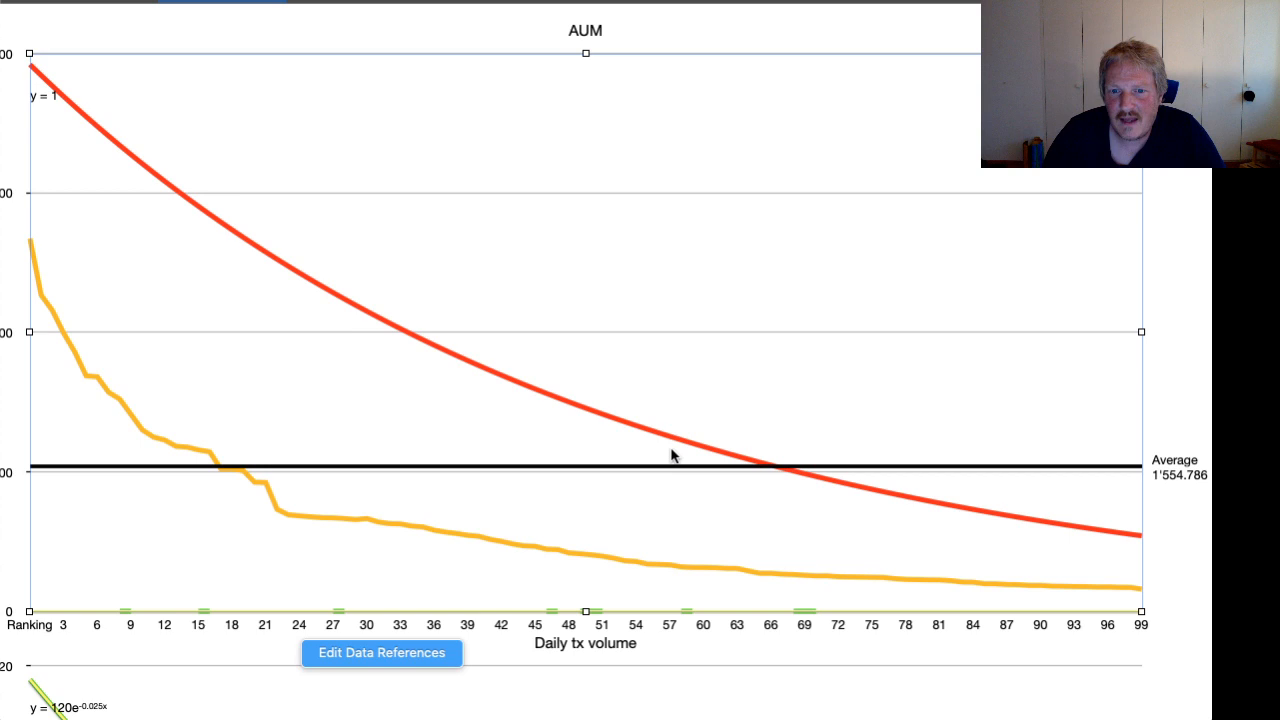
mouse_move(360, 290)
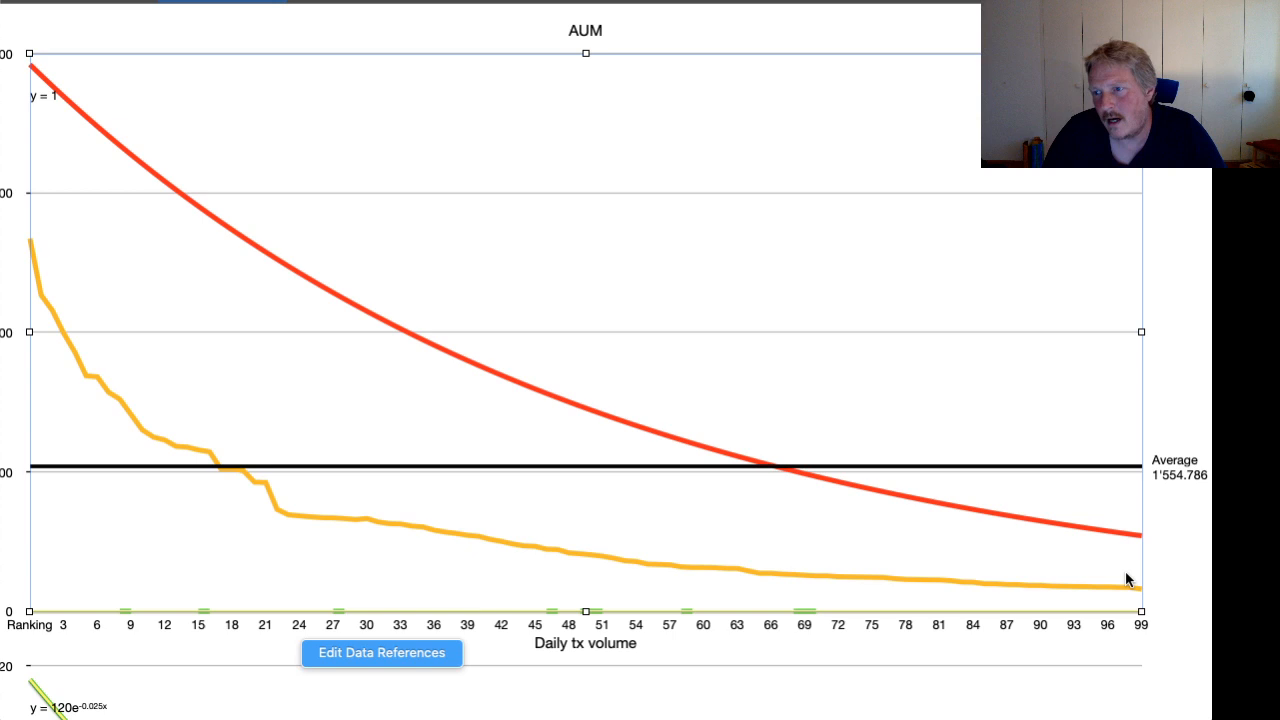
mouse_move(1050, 608)
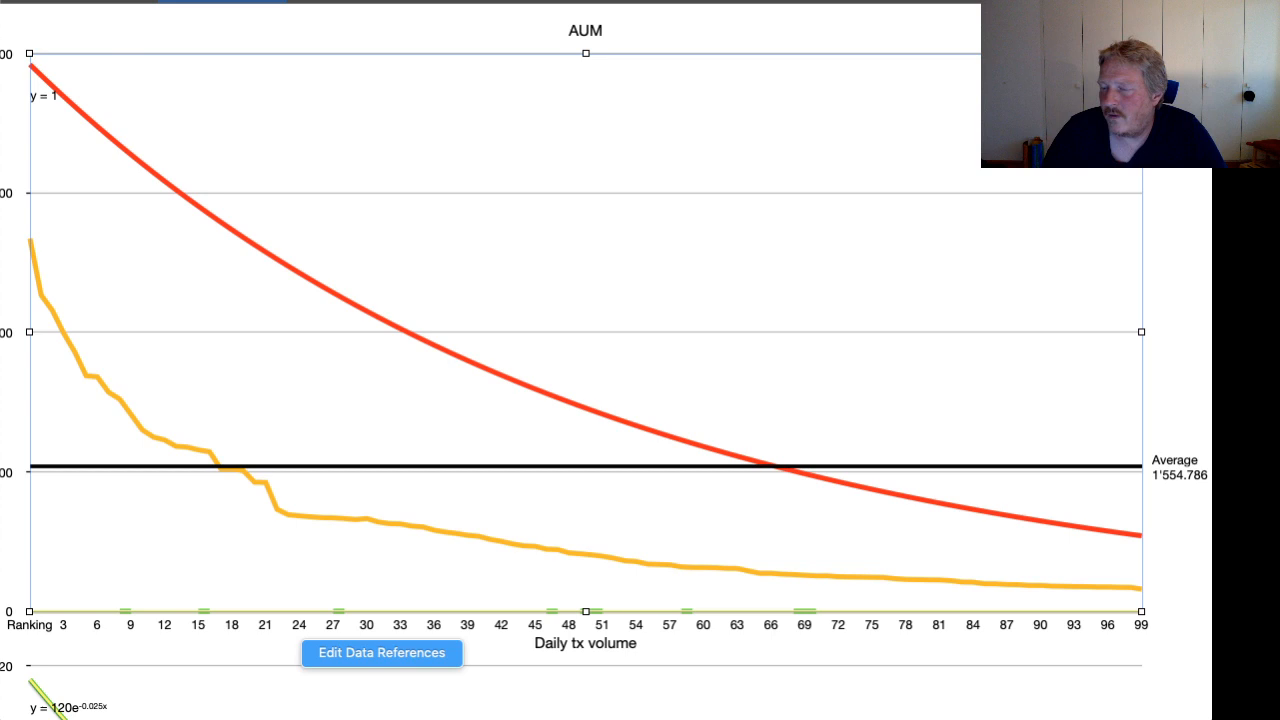
mouse_move(32, 72)
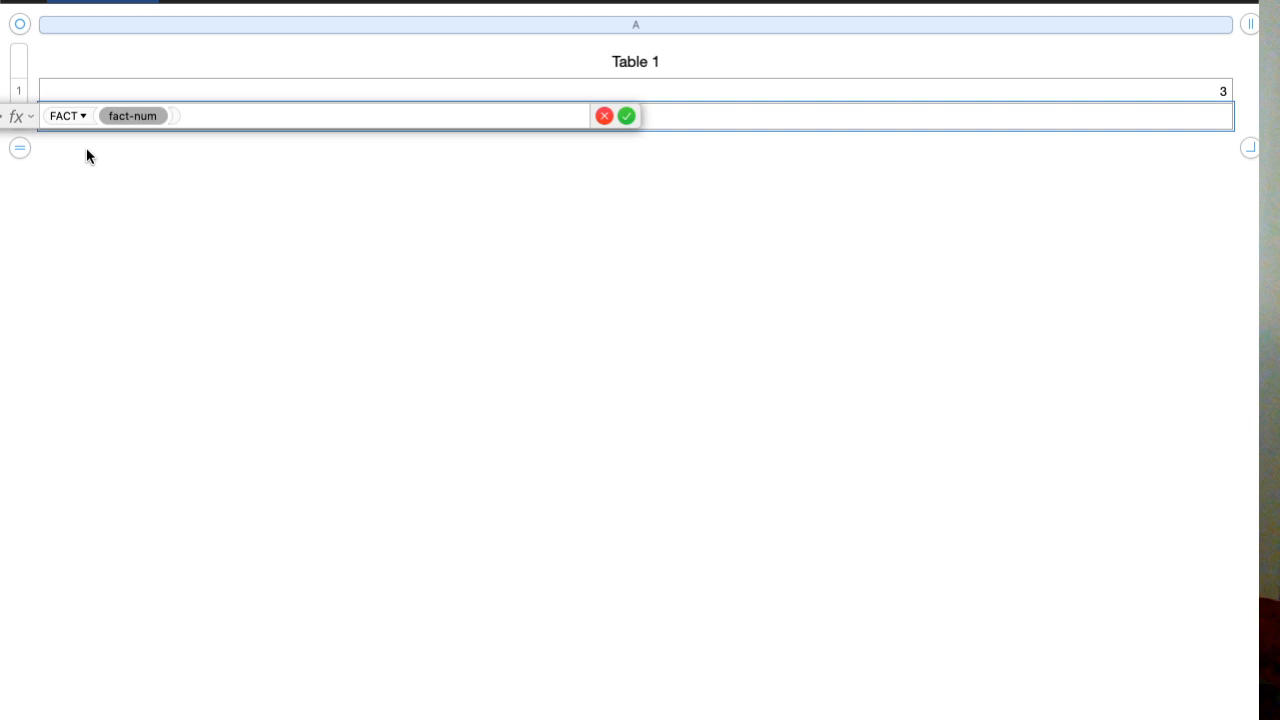
Accept the FACT(A1) formula in A2 so it shows 6 for the value 3.
click(626, 114)
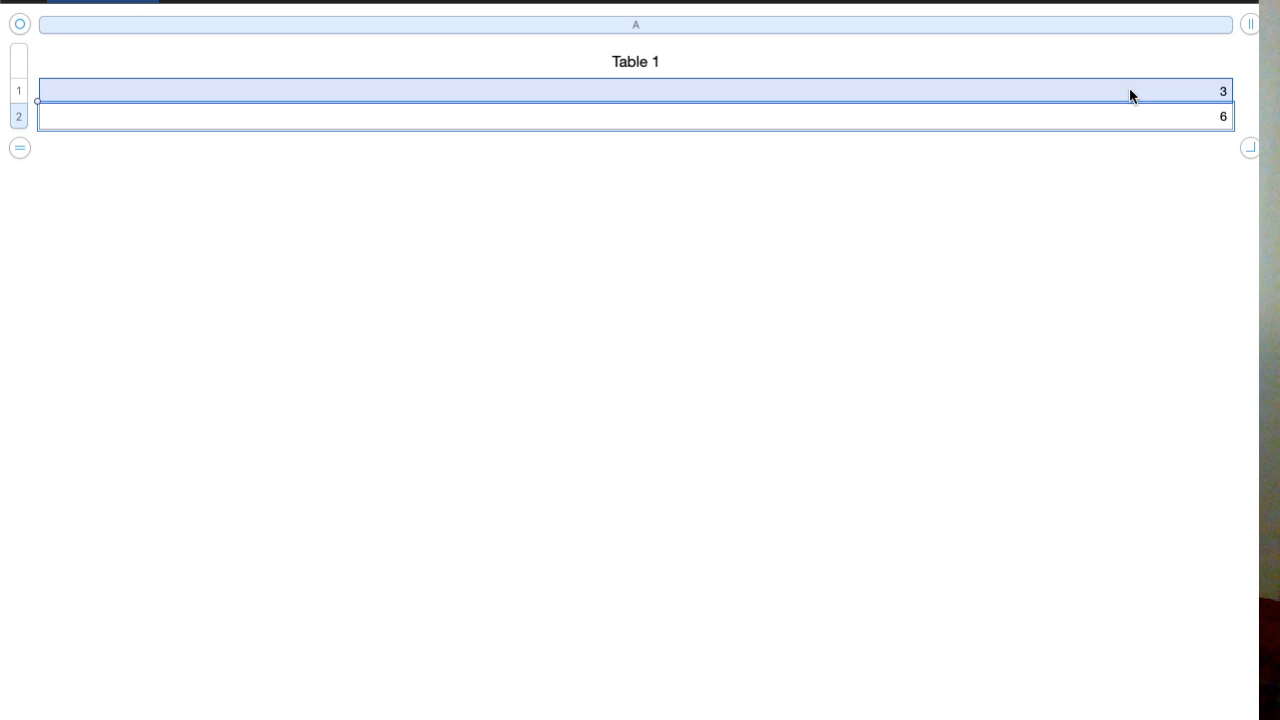
mouse_move(1008, 332)
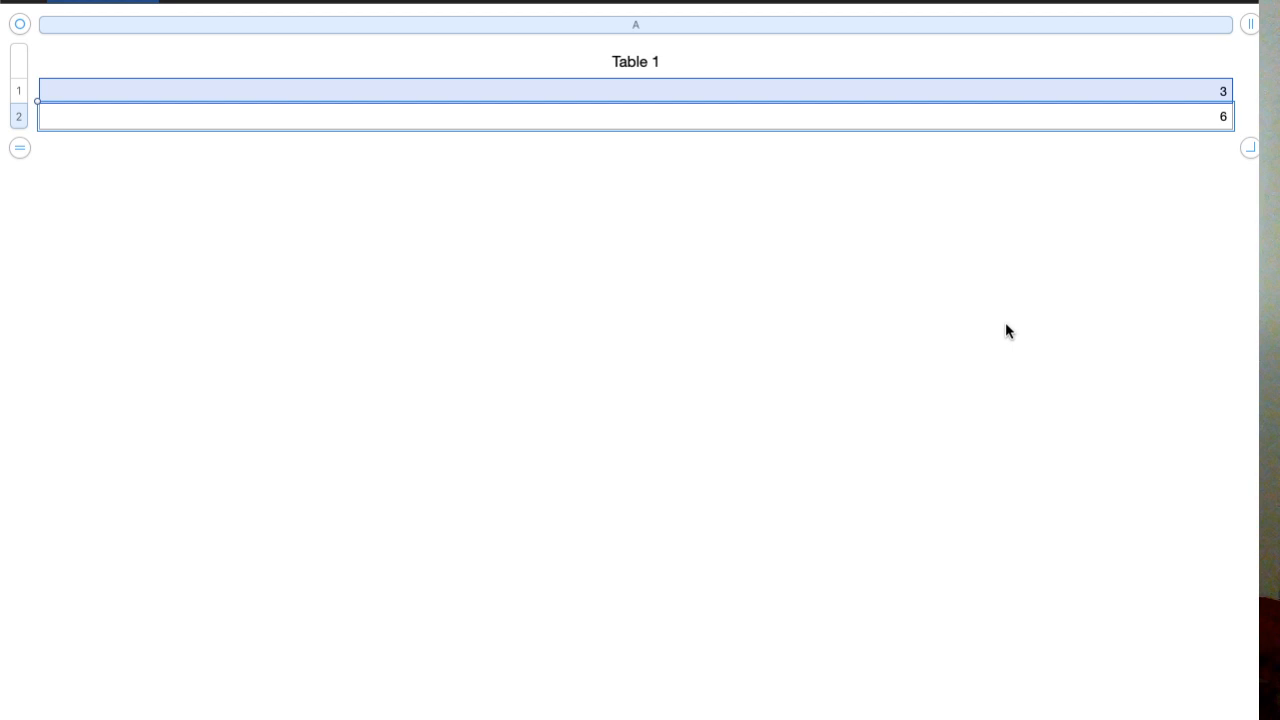
mouse_move(960, 370)
text(FACT(A1)+A1)
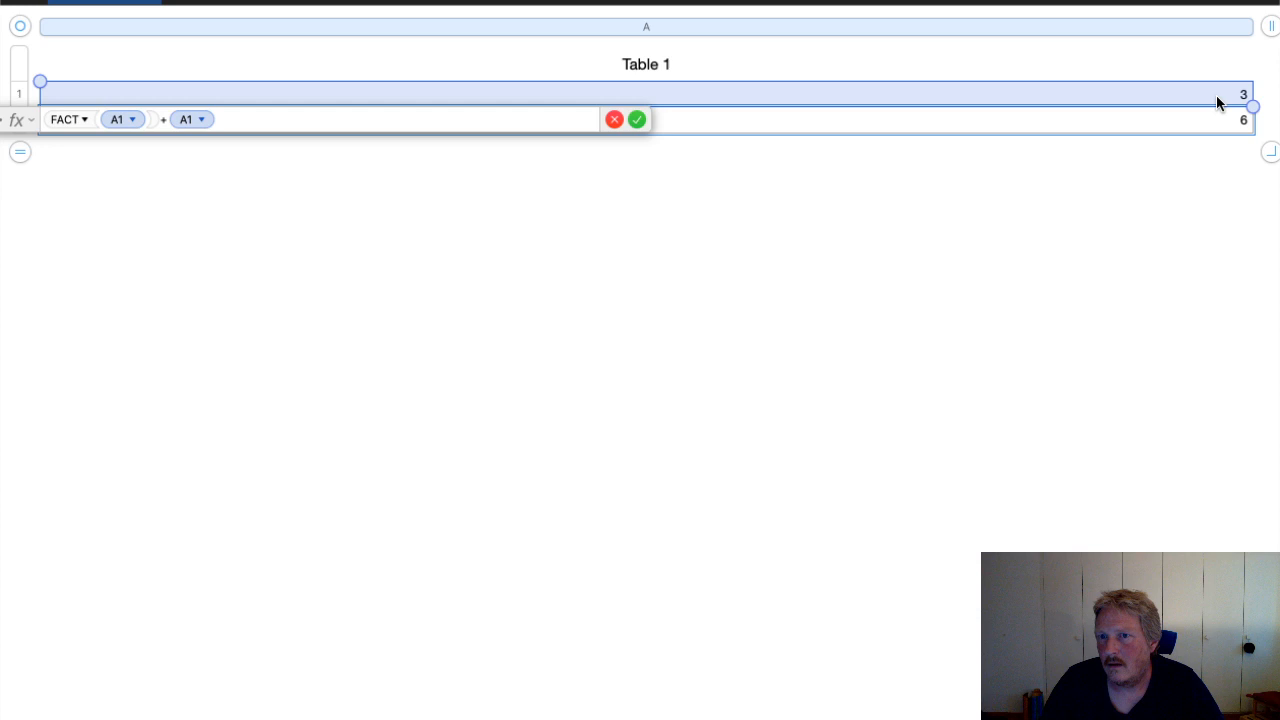
Confirm the edited FACT formula so A2 recalculates the factorial of A1.
click(636, 120)
text(40)
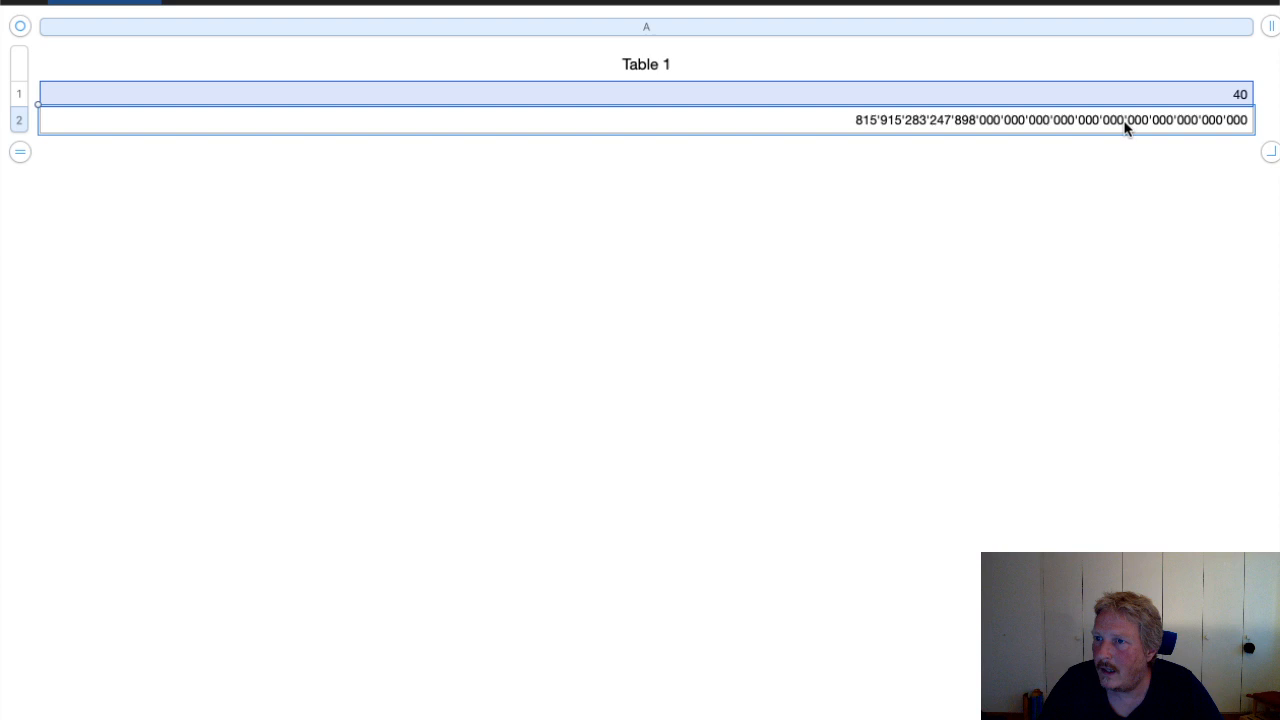
mouse_move(1056, 126)
text(170)
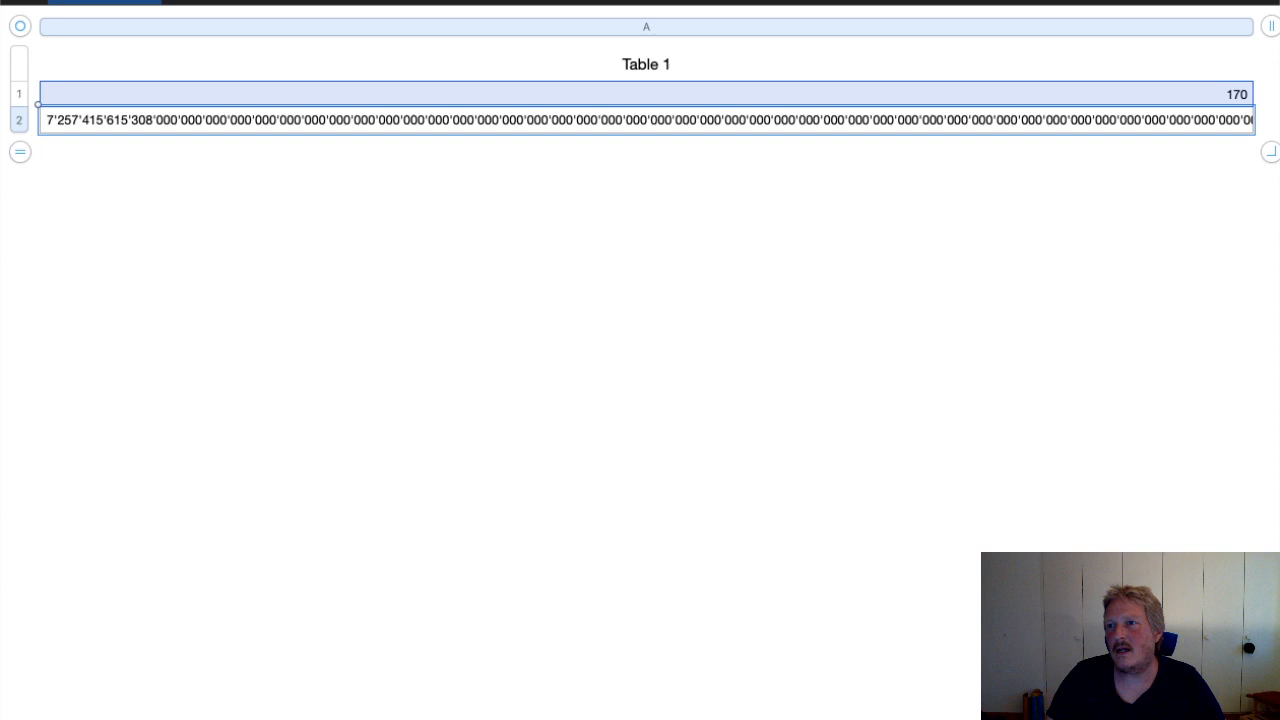
mouse_move(1184, 100)
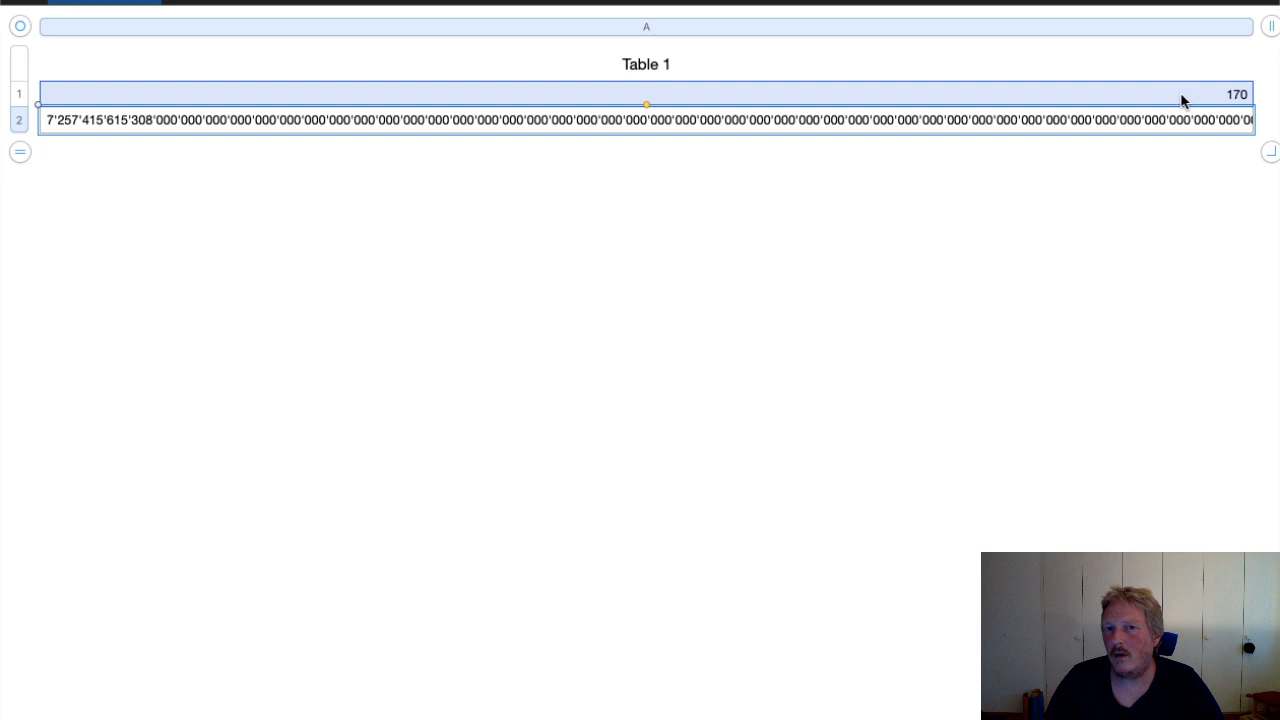